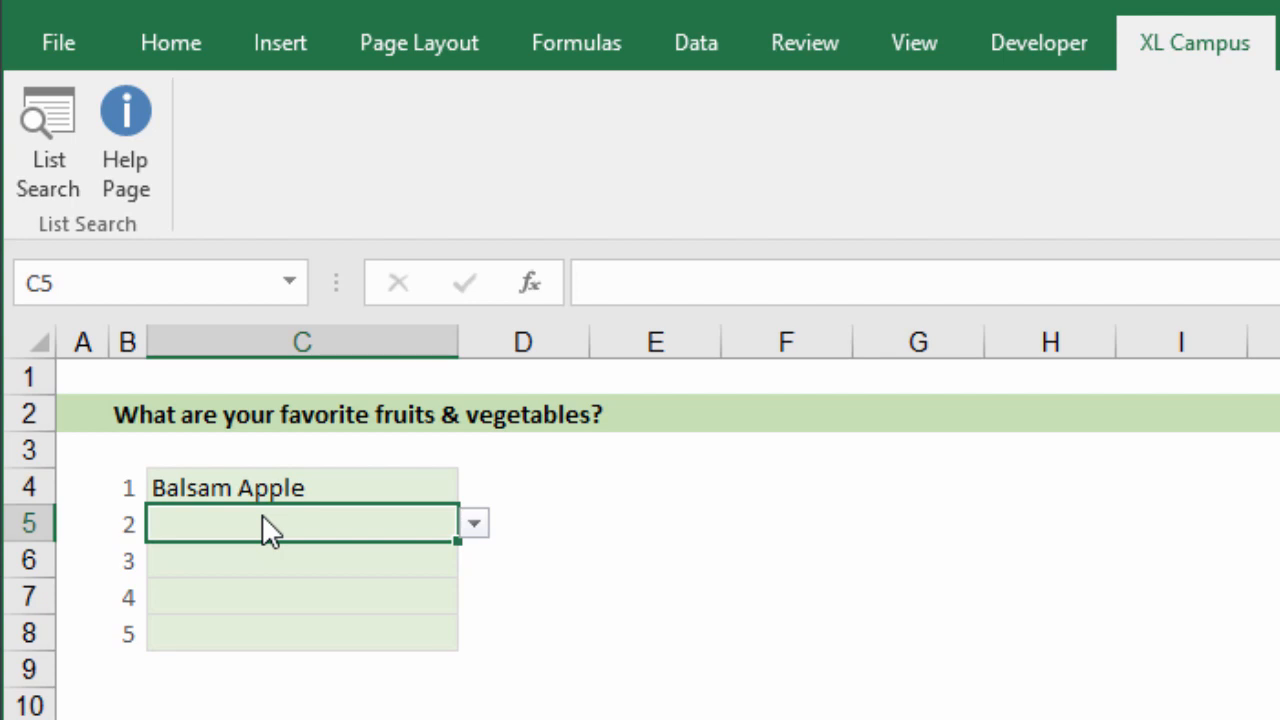
{"action": "mouse_move", "coordinate": [48, 150]}
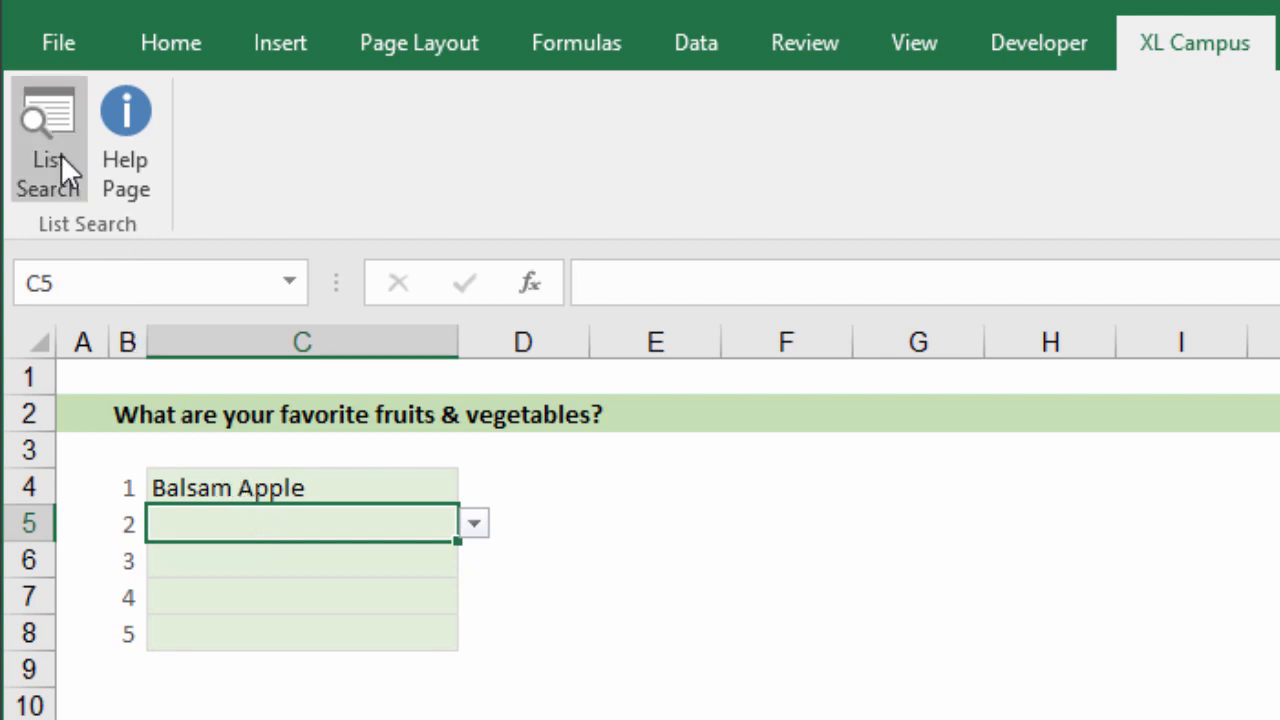
- Launch List Search from the XL Campus ribbon and keep Paste as its after-insert behaviour
{"action": "left_click", "coordinate": [48, 140]}
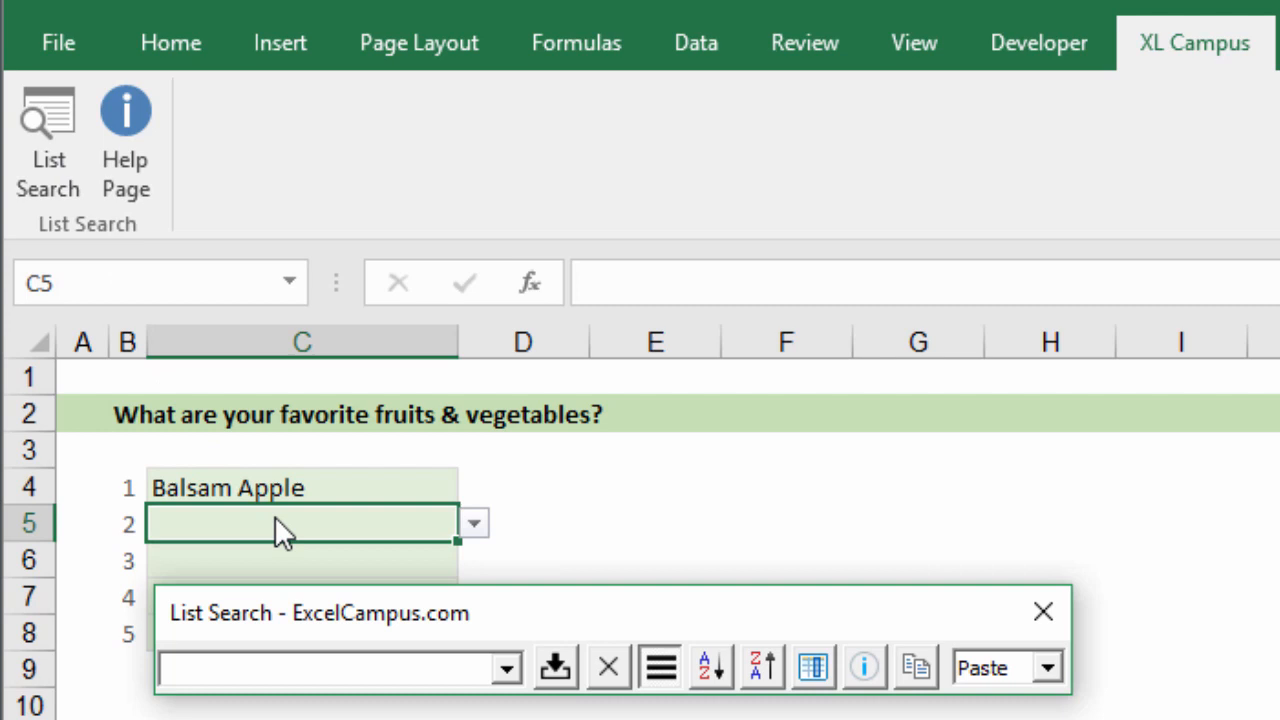
{"action": "mouse_move", "coordinate": [996, 710]}
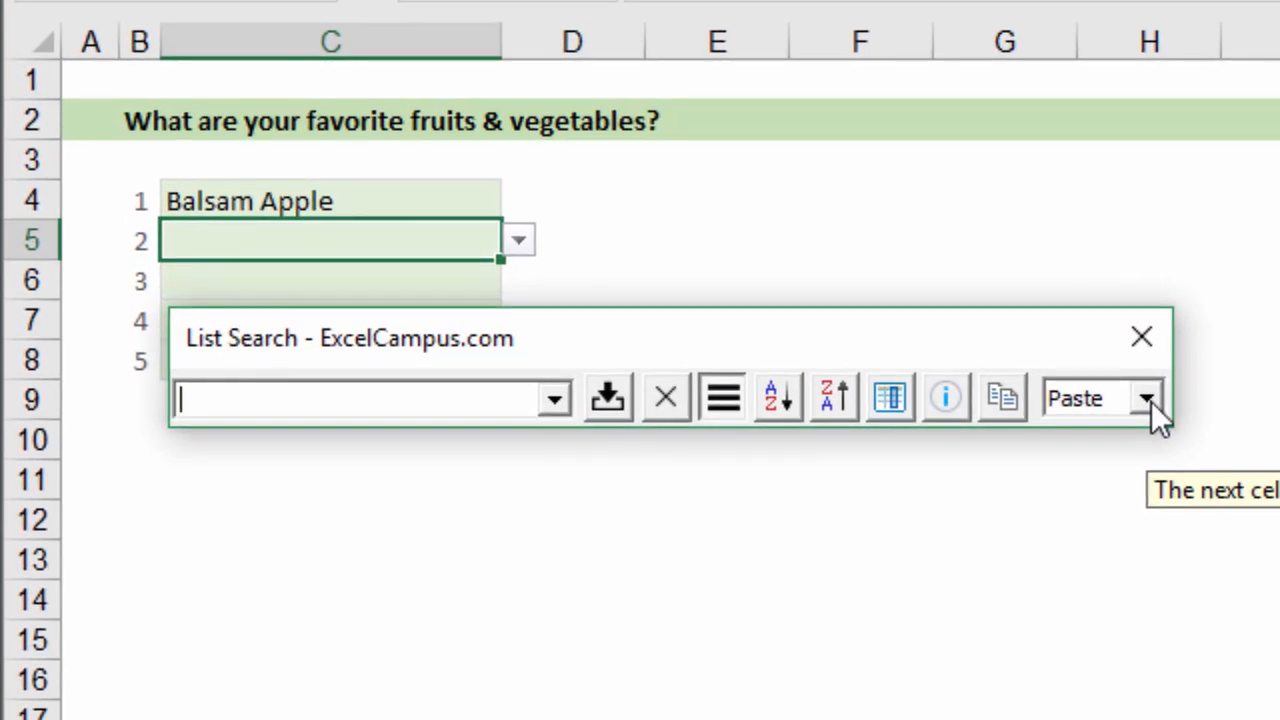
{"action": "left_click", "coordinate": [1146, 396]}
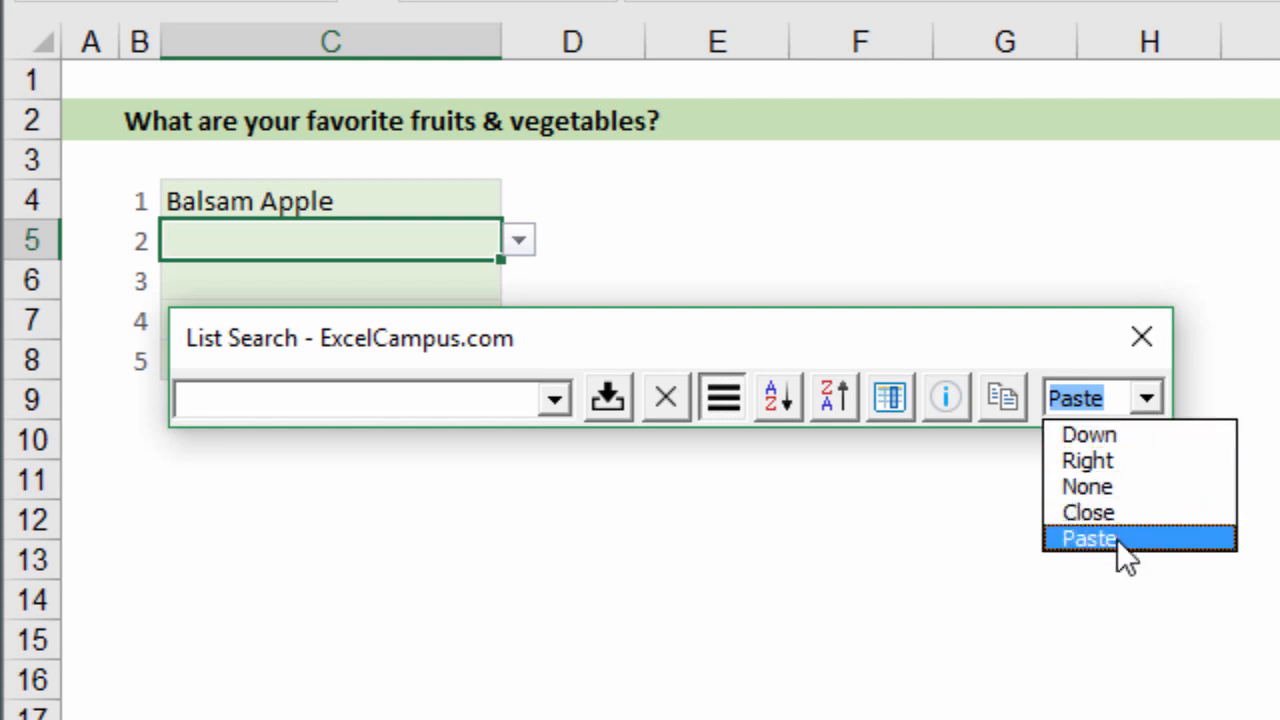
{"action": "left_click", "coordinate": [1088, 538]}
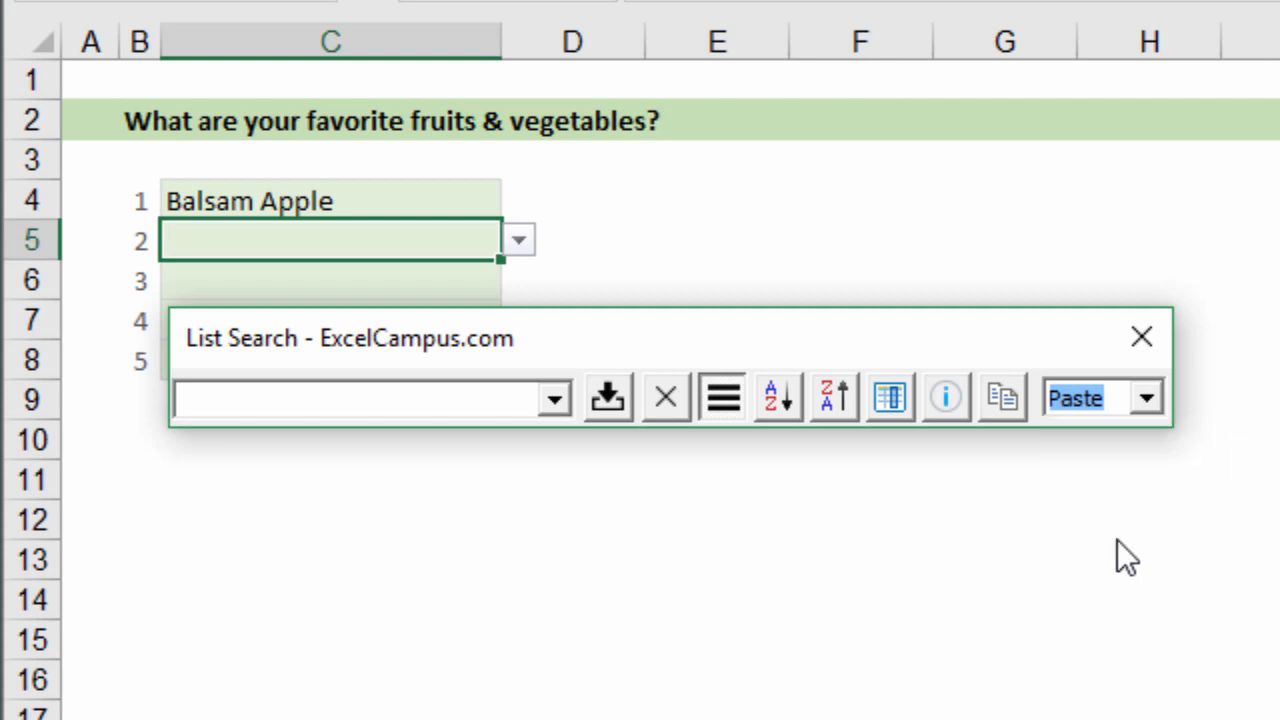
- Insert Apple into the second favourites row via List Search, then undo it, leaving the cell blank
{"action": "left_click", "coordinate": [360, 396]}
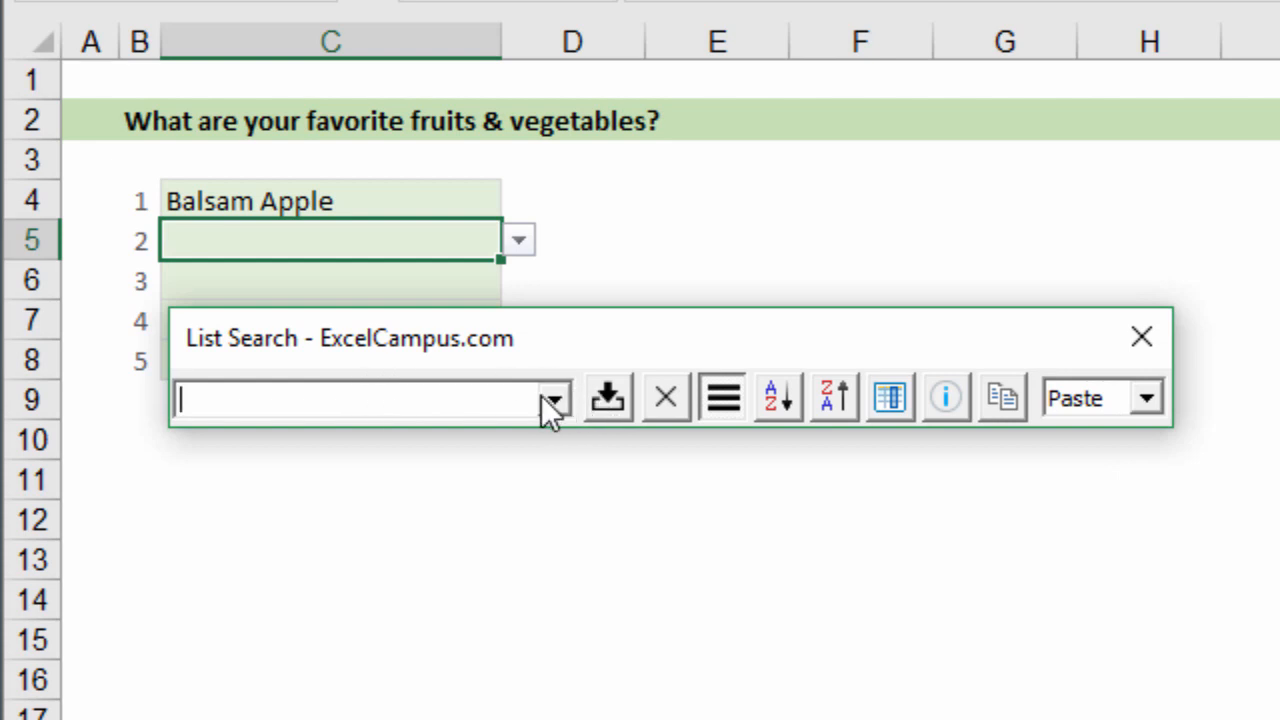
{"action": "left_click", "coordinate": [556, 398]}
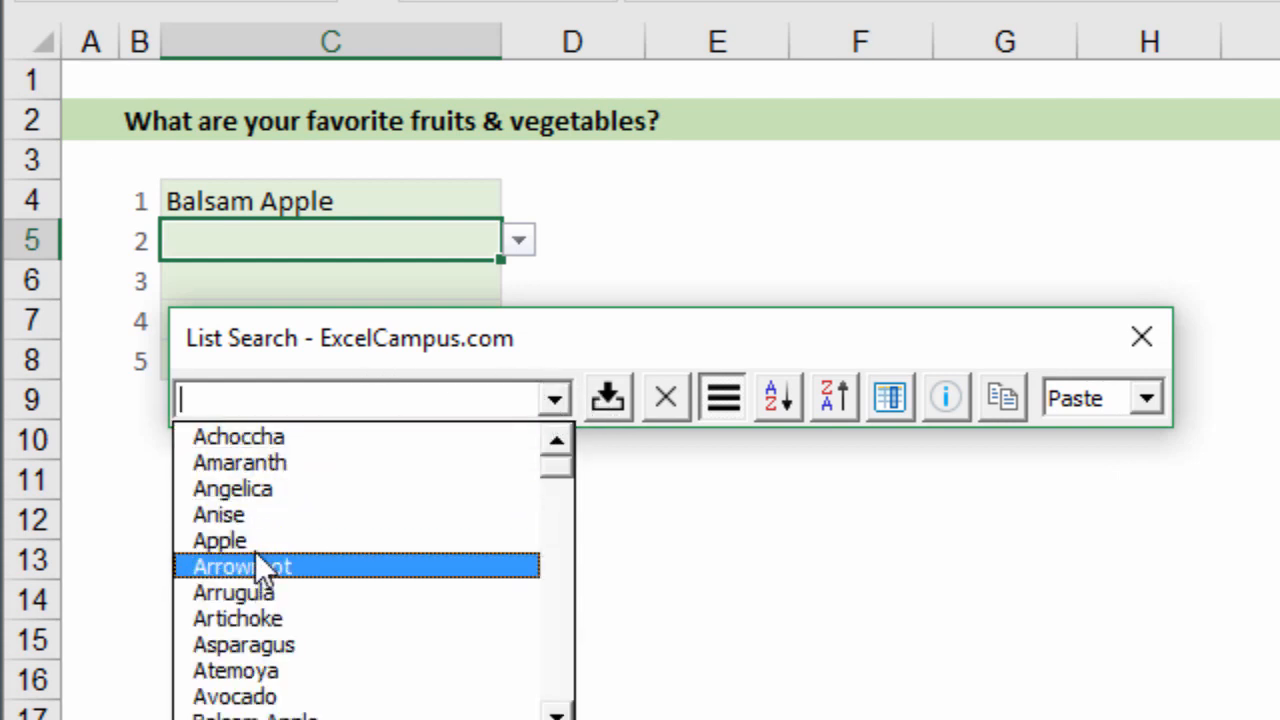
{"action": "left_click", "coordinate": [220, 540]}
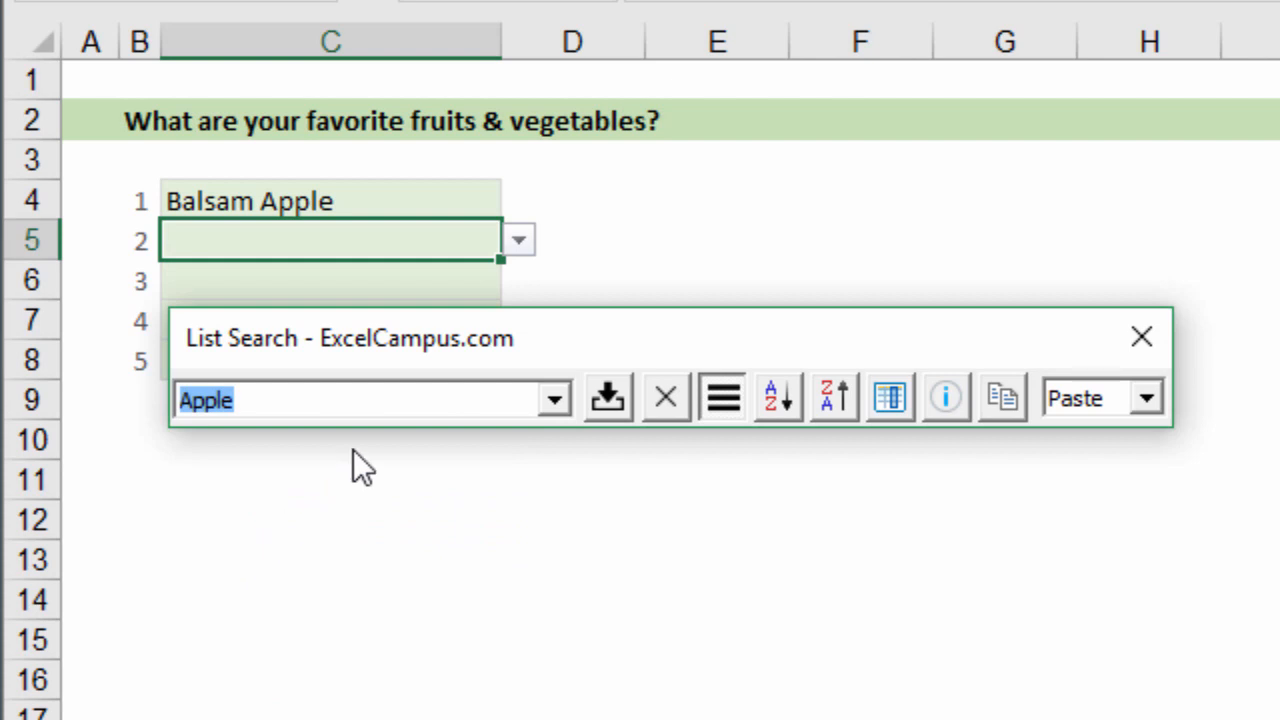
{"action": "mouse_move", "coordinate": [608, 396]}
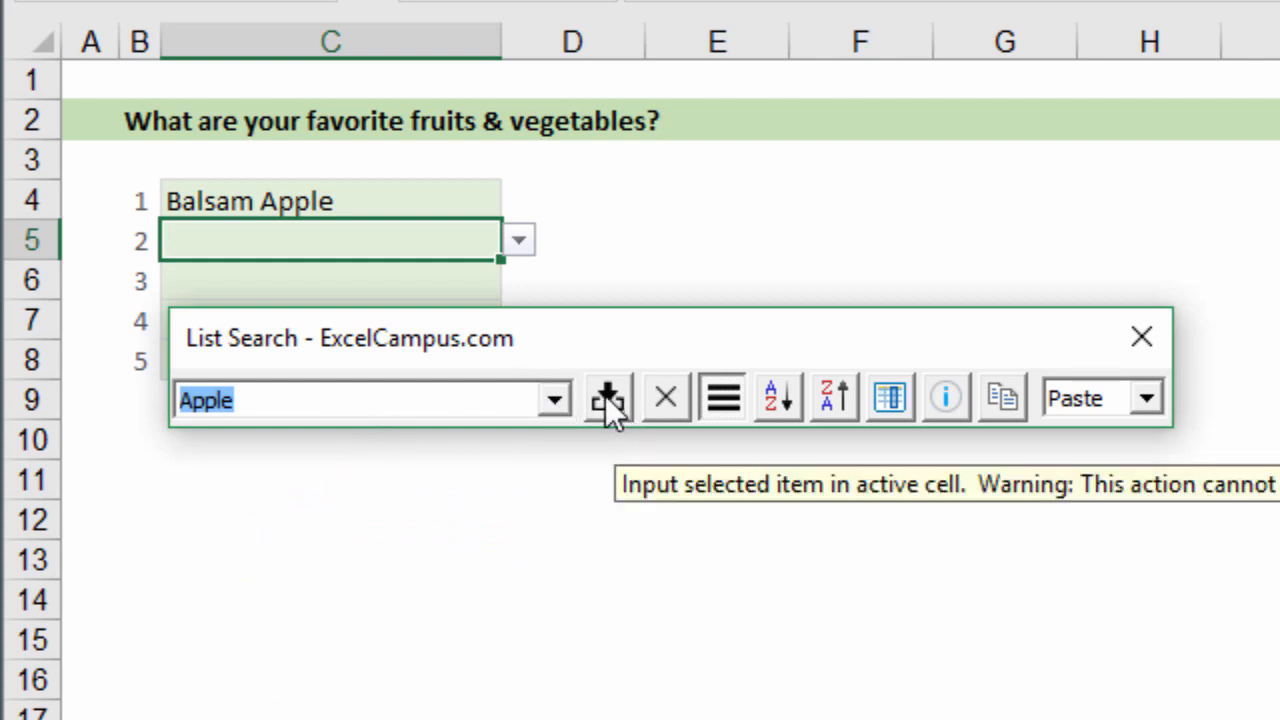
{"action": "left_click", "coordinate": [608, 398]}
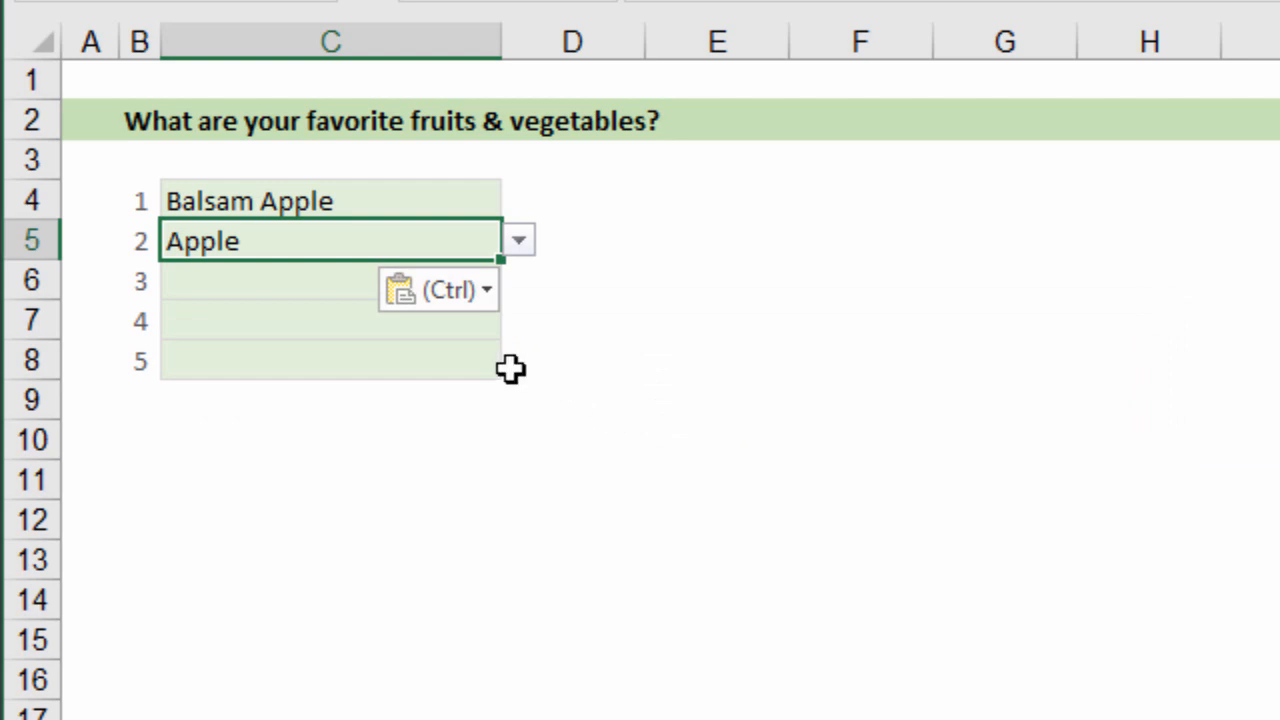
{"action": "mouse_move", "coordinate": [372, 298]}
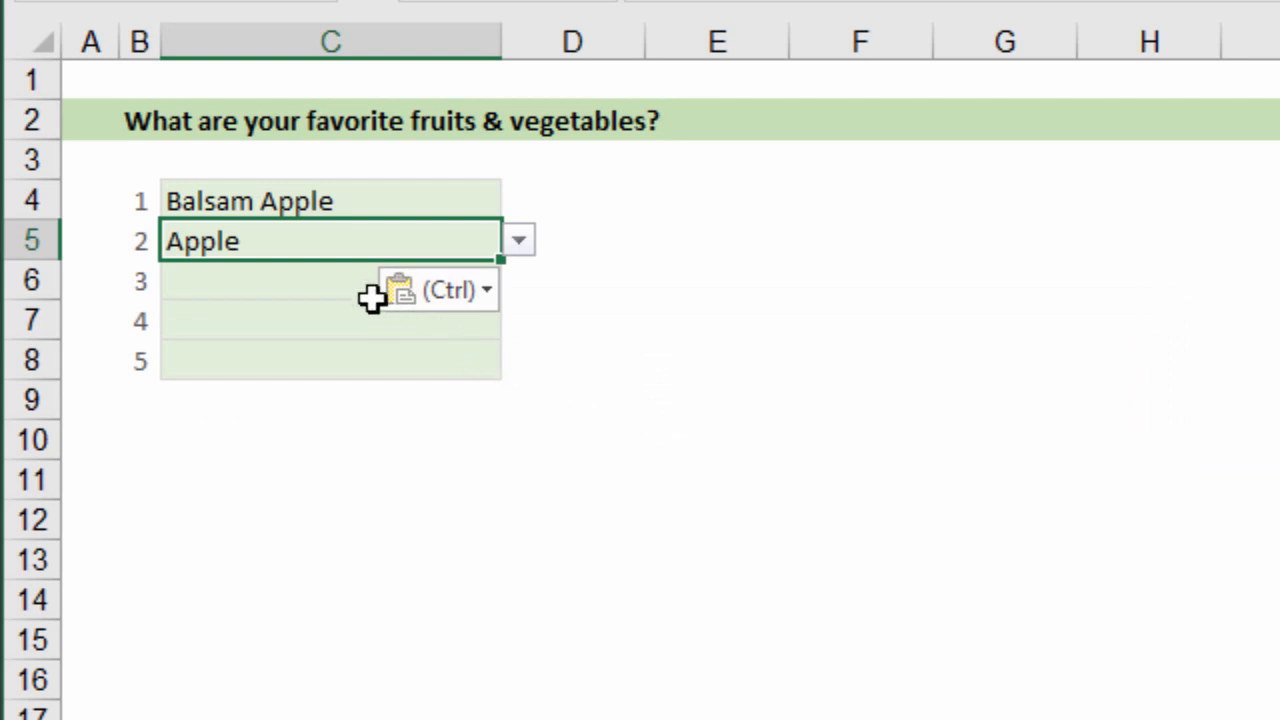
{"action": "mouse_move", "coordinate": [276, 236]}
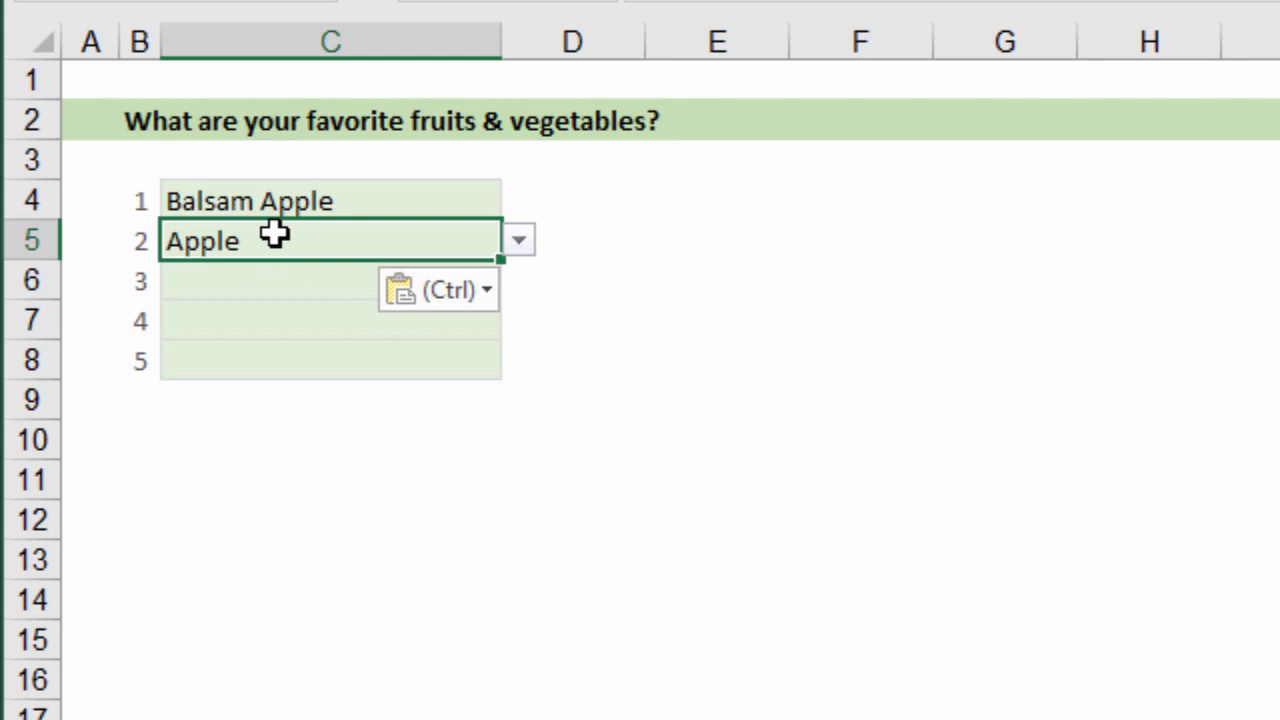
{"action": "mouse_move", "coordinate": [268, 244]}
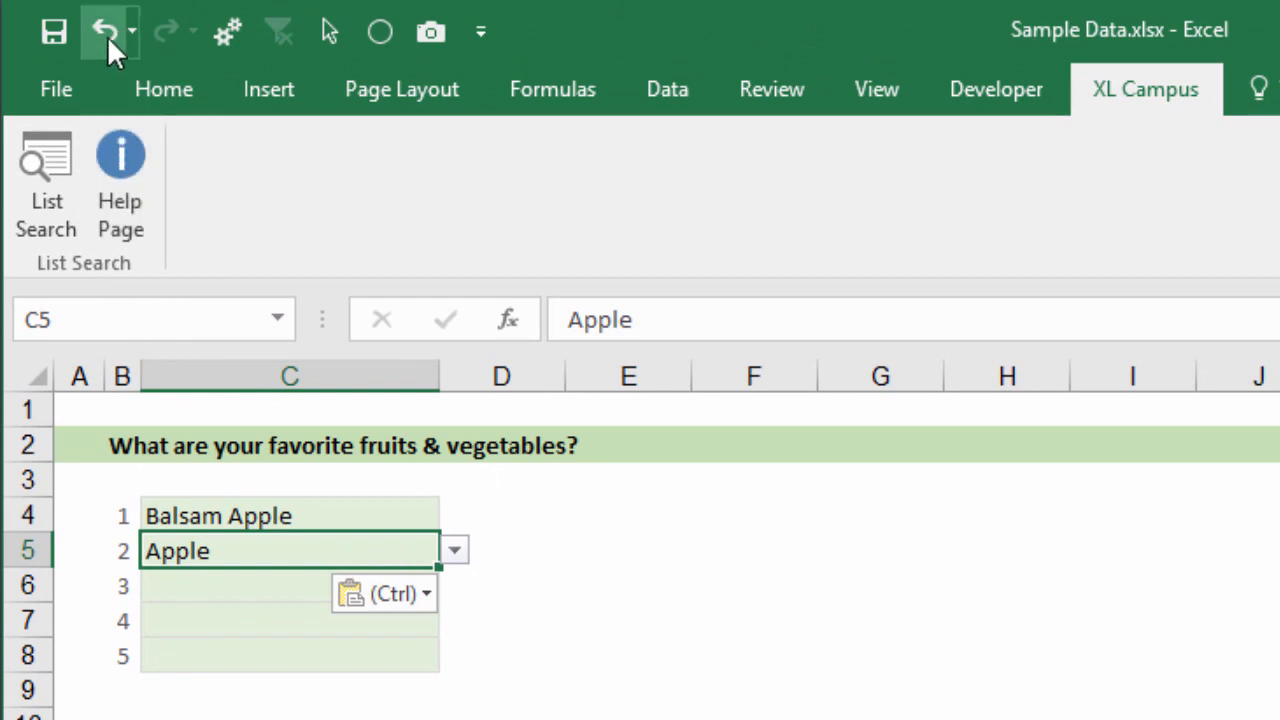
{"action": "left_click", "coordinate": [104, 32]}
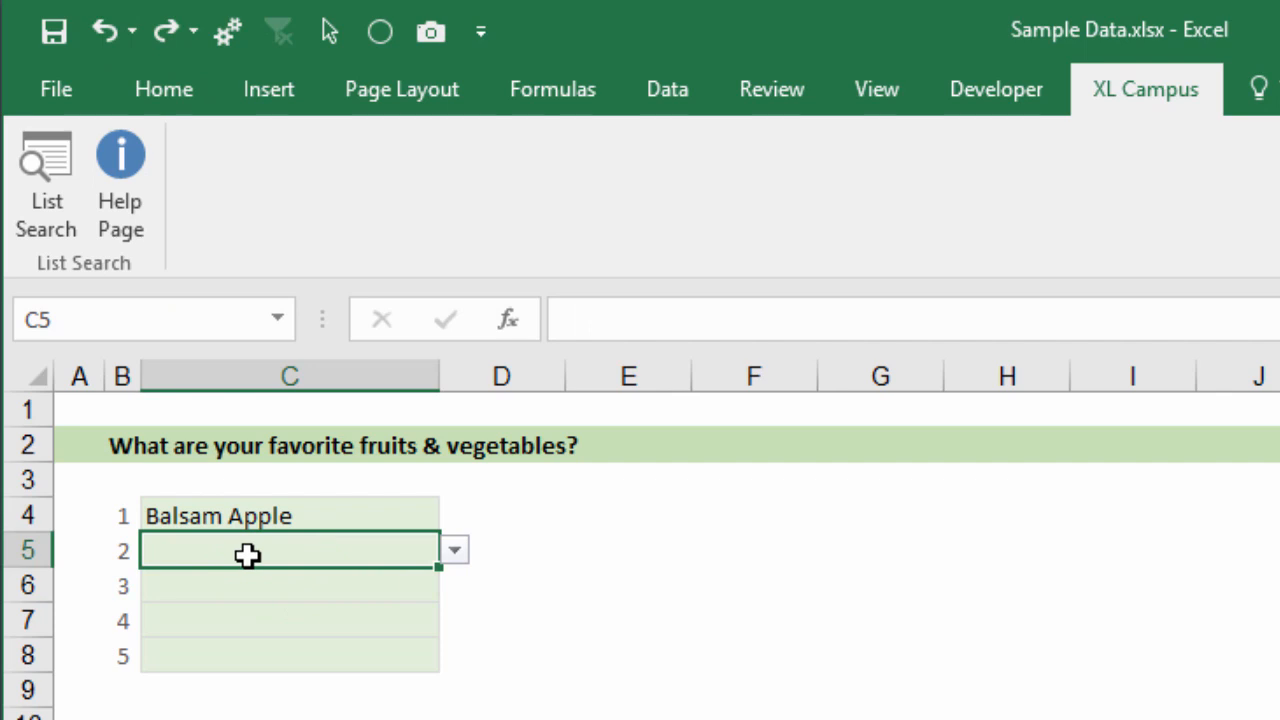
- Reopen List Search from the ribbon, again keeping Paste as the after-insert action
{"action": "left_click", "coordinate": [46, 176]}
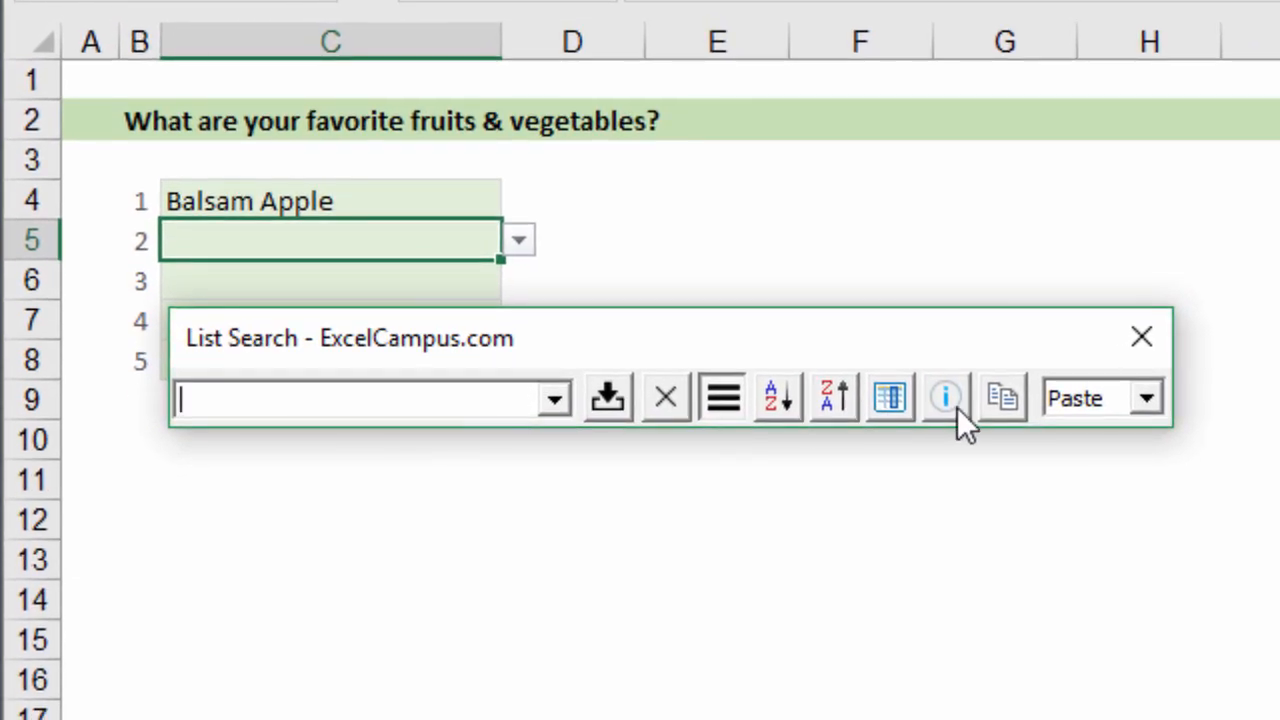
{"action": "left_click", "coordinate": [1144, 398]}
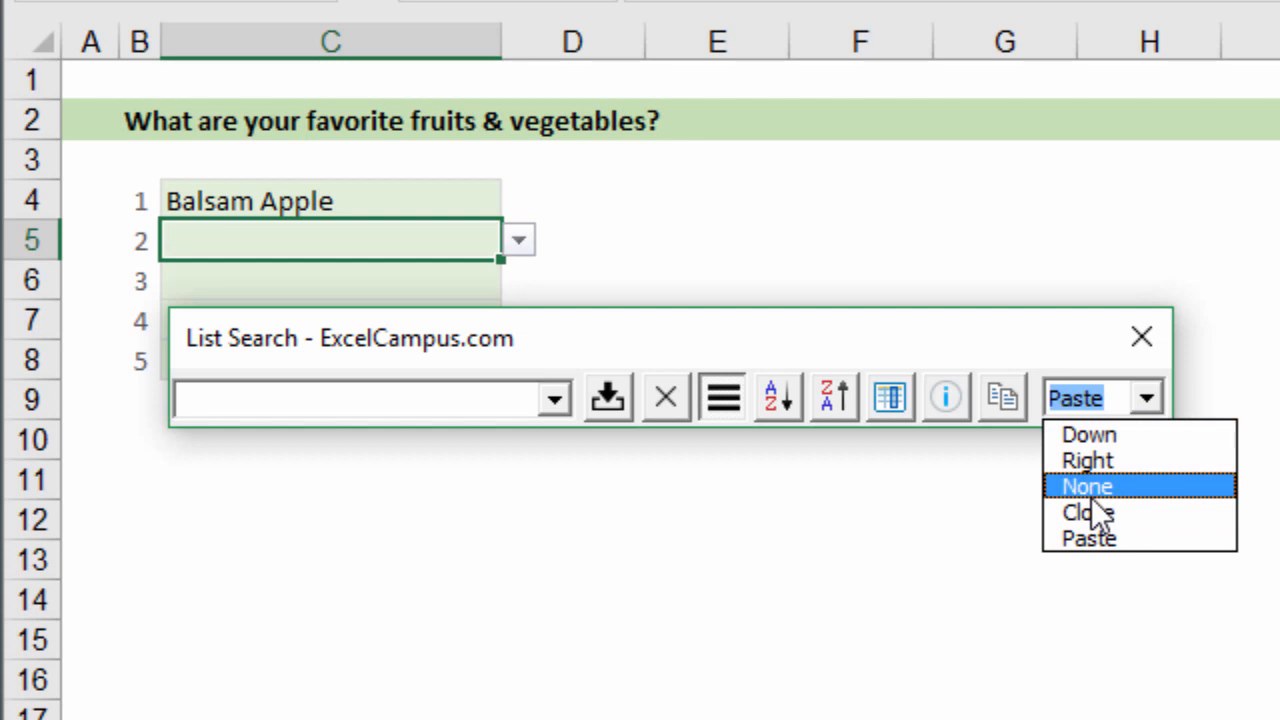
{"action": "mouse_move", "coordinate": [1088, 538]}
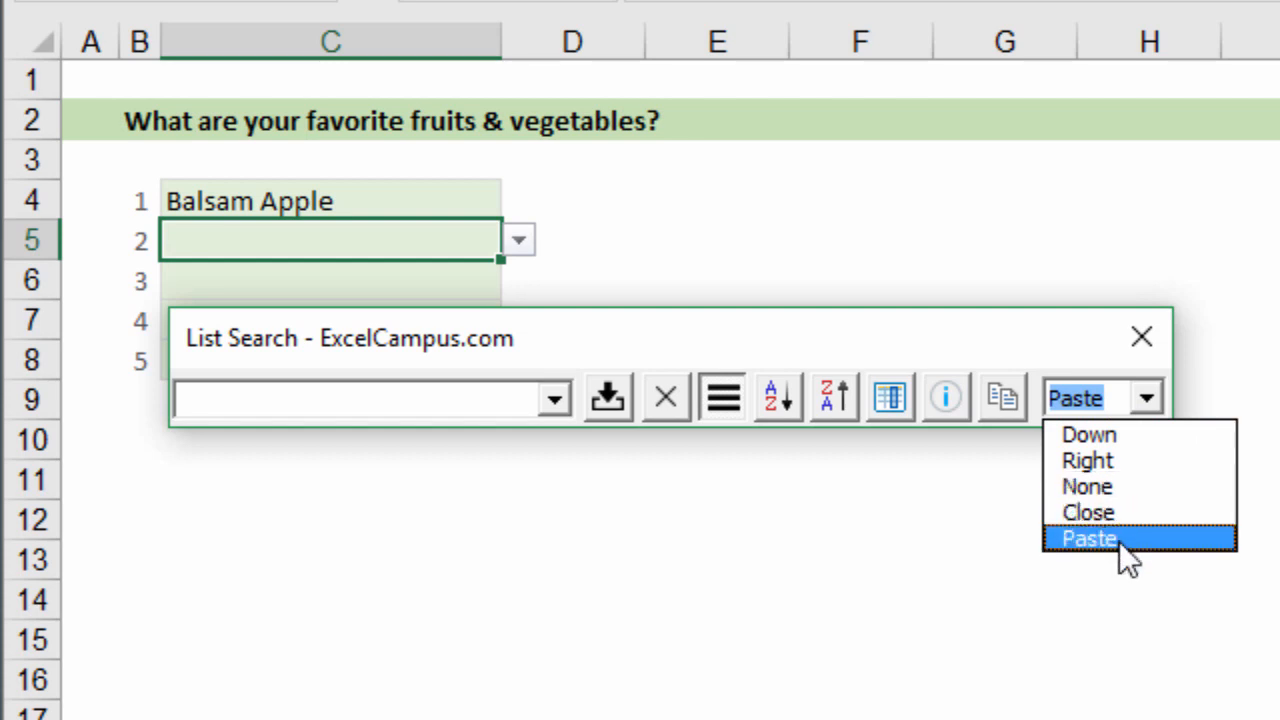
{"action": "left_click", "coordinate": [1088, 538]}
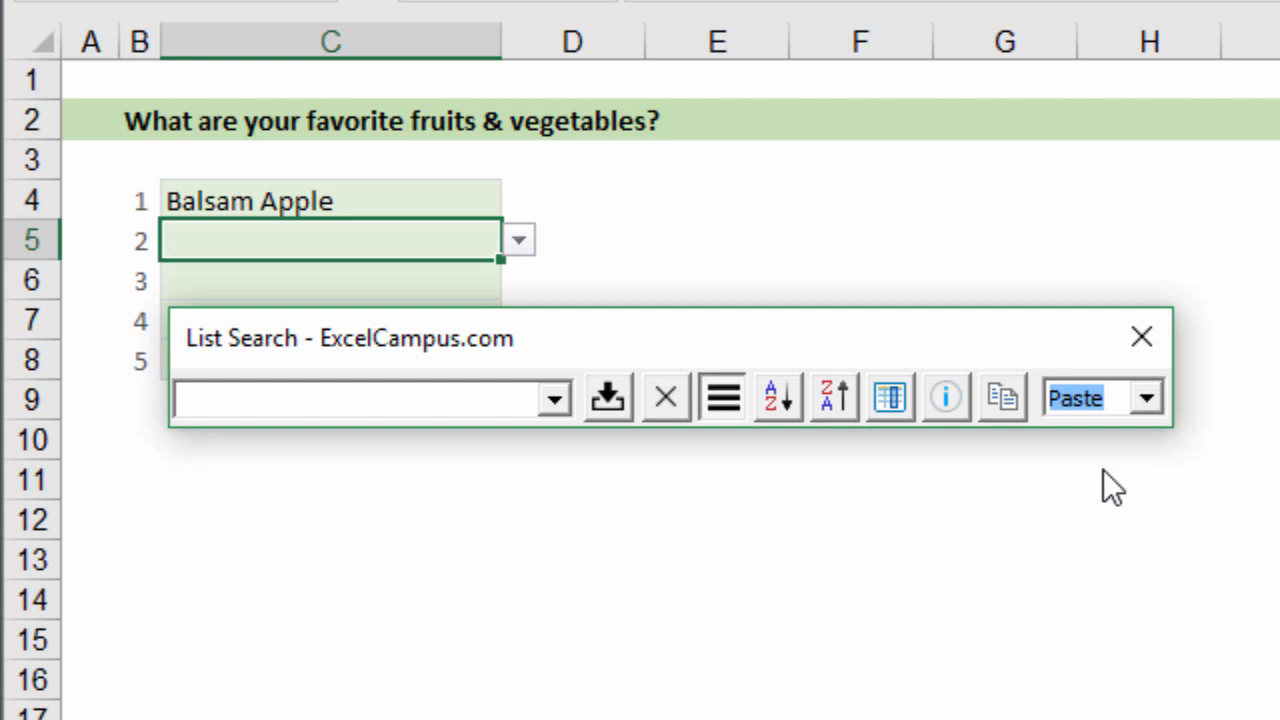
{"action": "mouse_move", "coordinate": [1030, 470]}
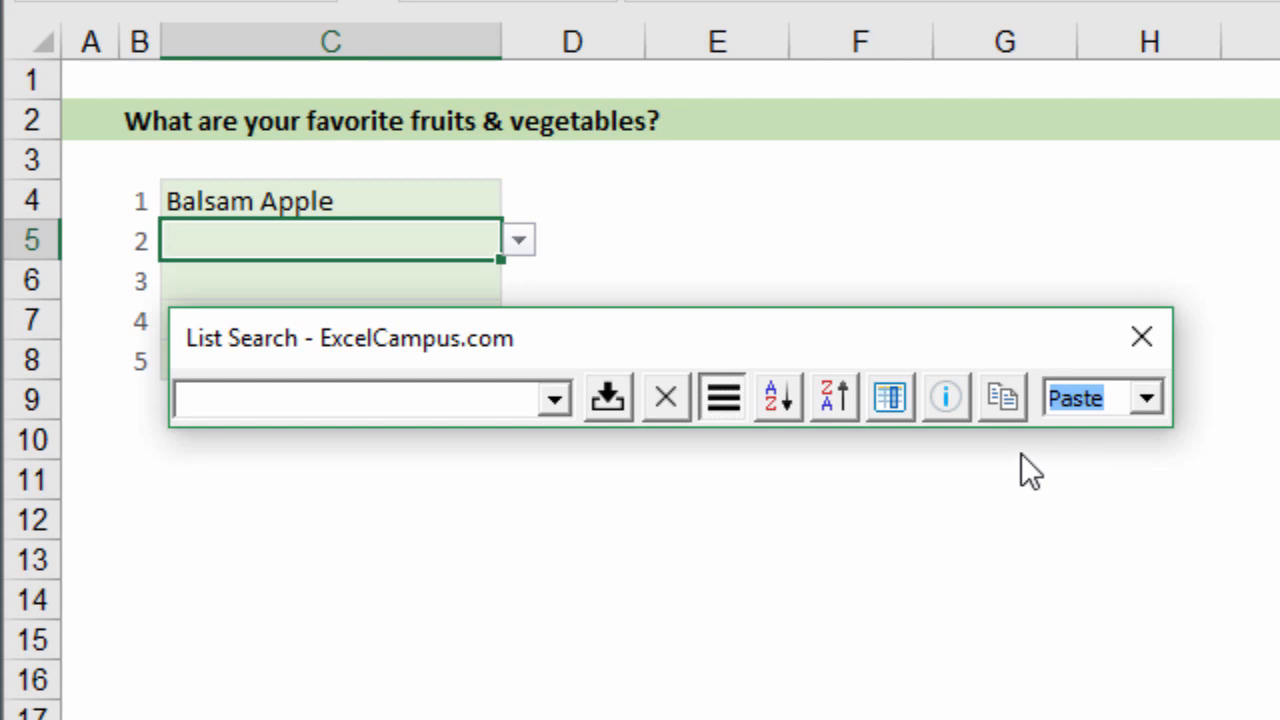
{"action": "mouse_move", "coordinate": [580, 444]}
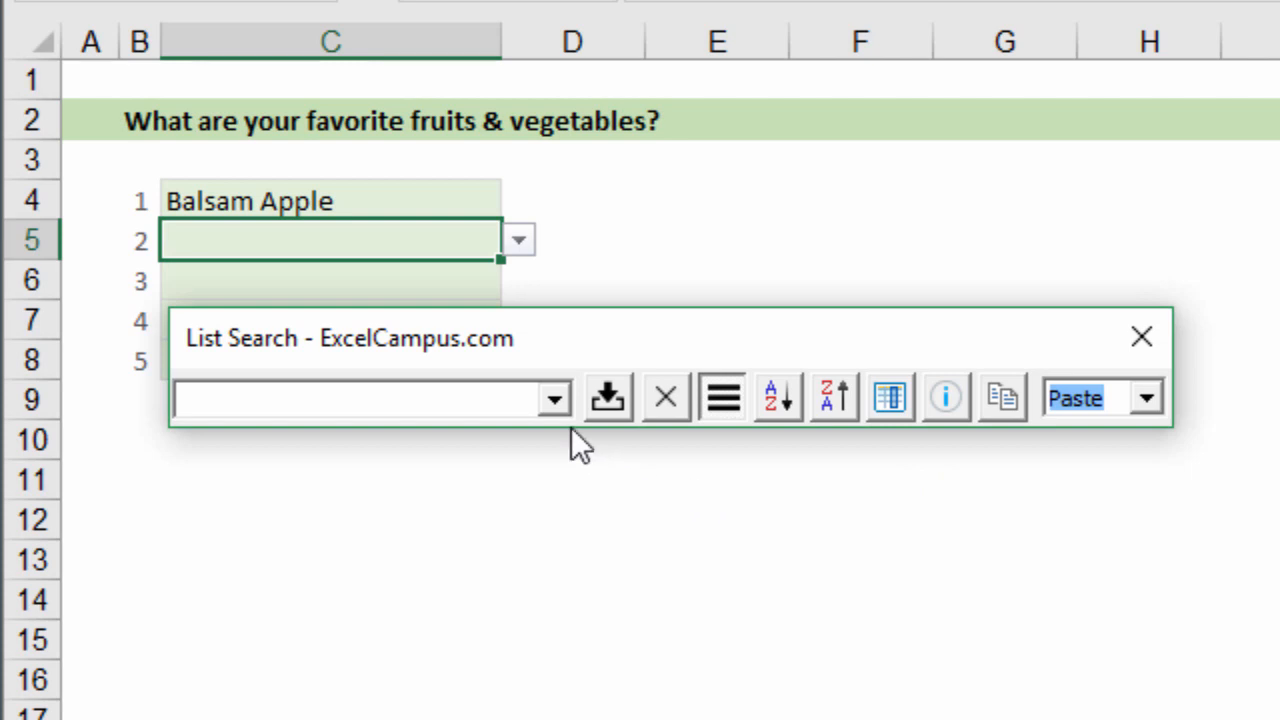
{"action": "mouse_move", "coordinate": [490, 270]}
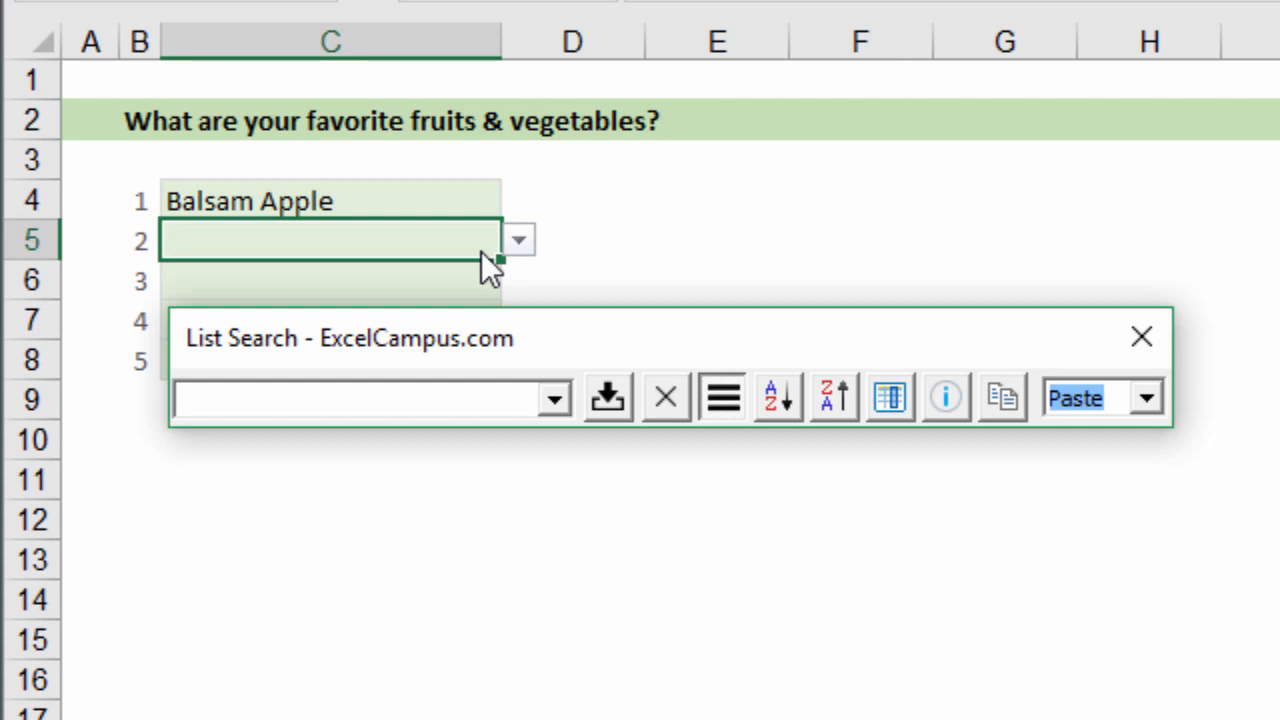
{"action": "mouse_move", "coordinate": [720, 398]}
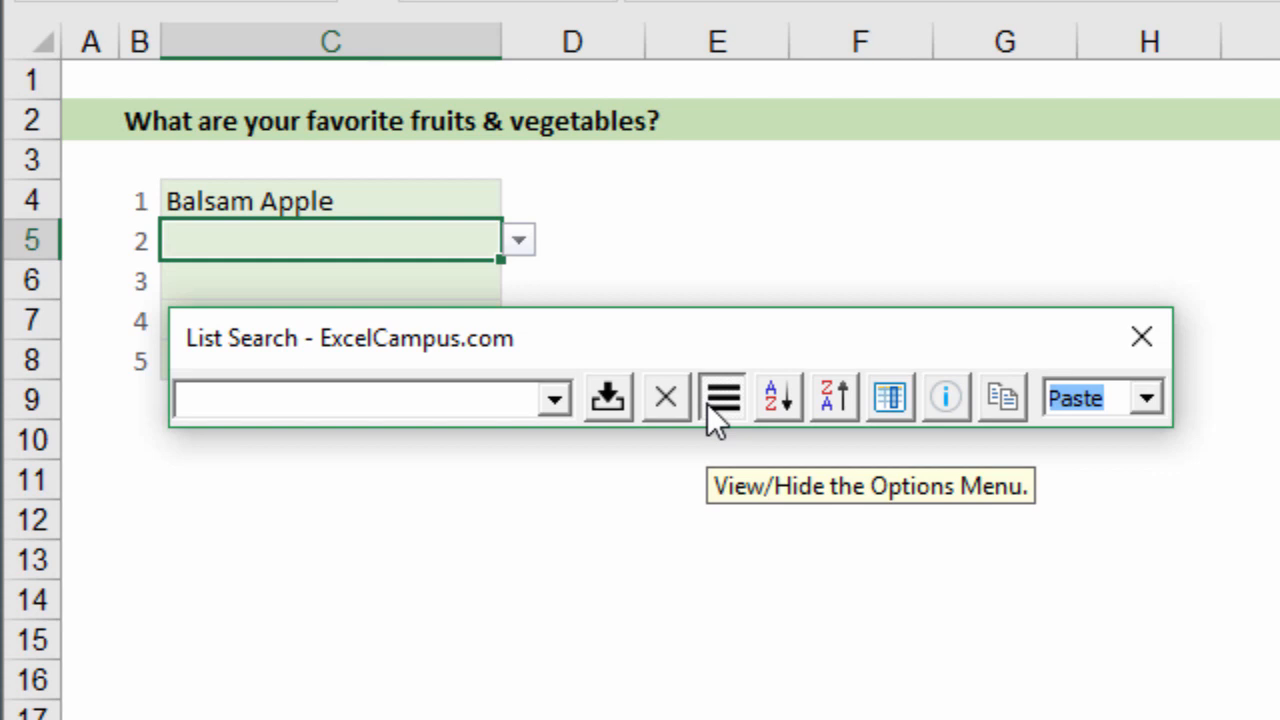
- Toggle the List Search options menu off so only the search box and insert controls remain
{"action": "left_click", "coordinate": [1144, 396]}
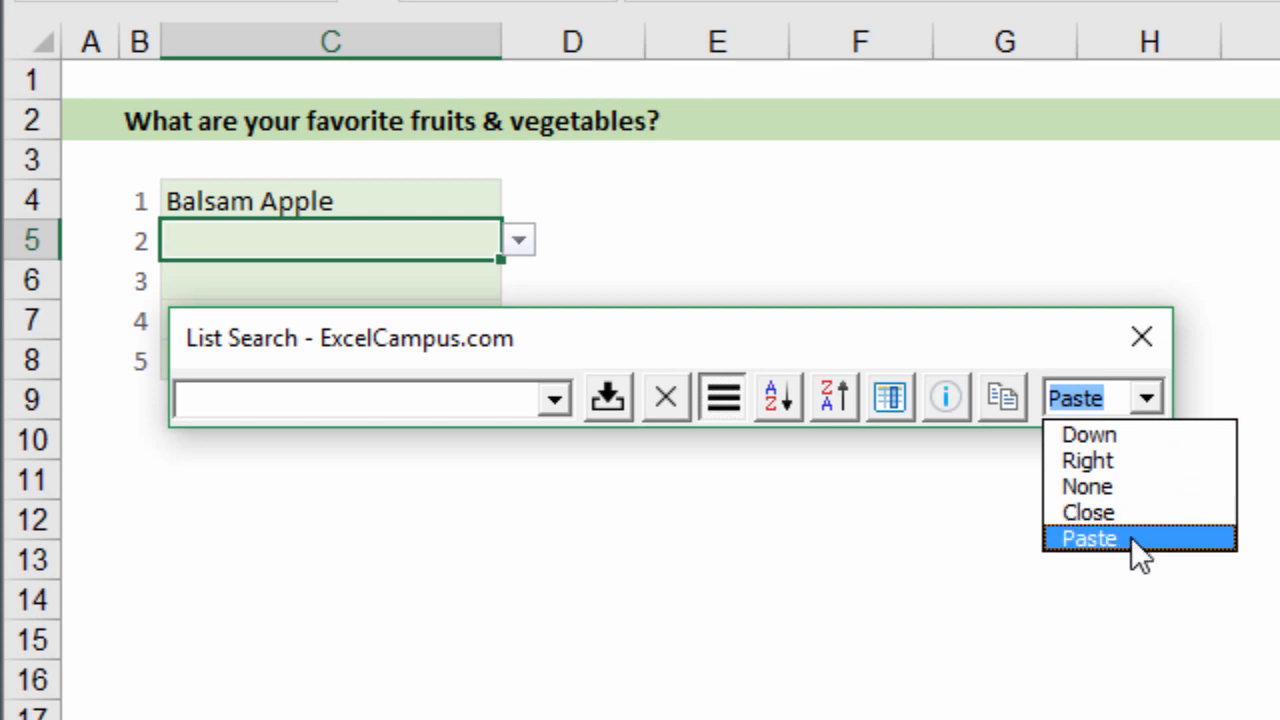
{"action": "left_click", "coordinate": [1088, 538]}
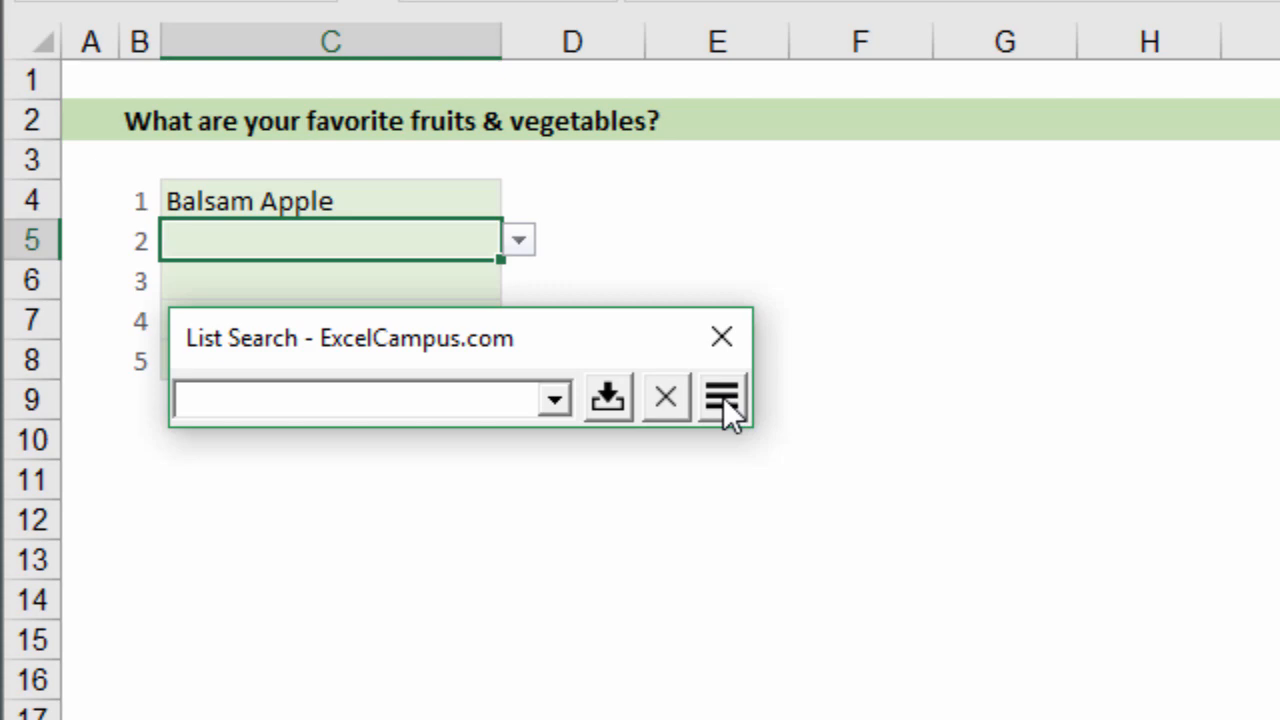
- Switch to the company data sheet, launch List Search on the Country column and expand its unique list
{"action": "left_click", "coordinate": [720, 336]}
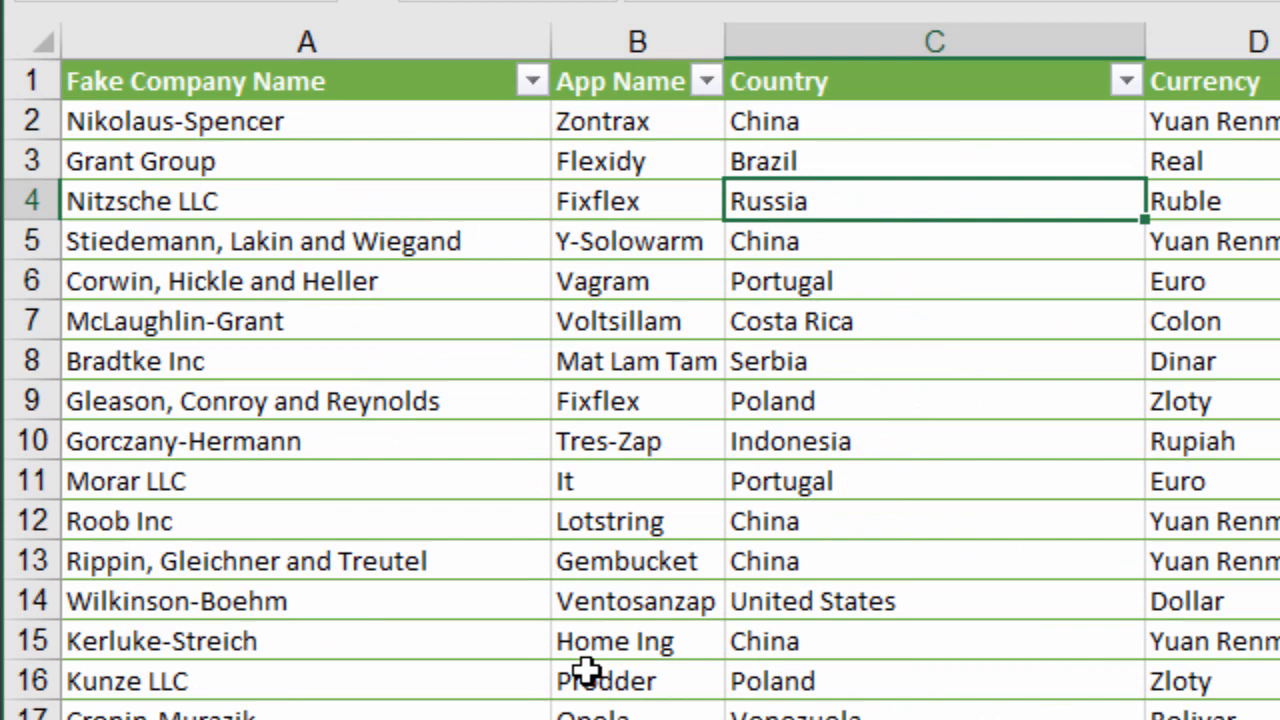
{"action": "mouse_move", "coordinate": [744, 268]}
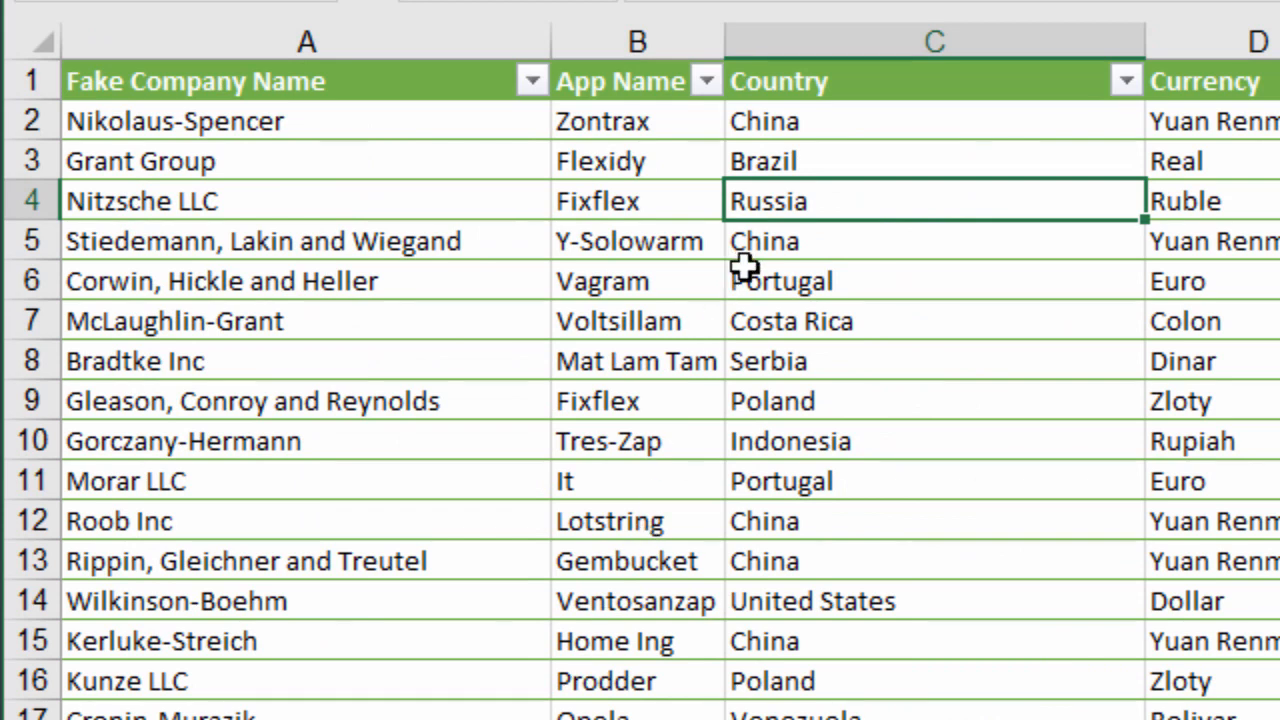
{"action": "mouse_move", "coordinate": [764, 244]}
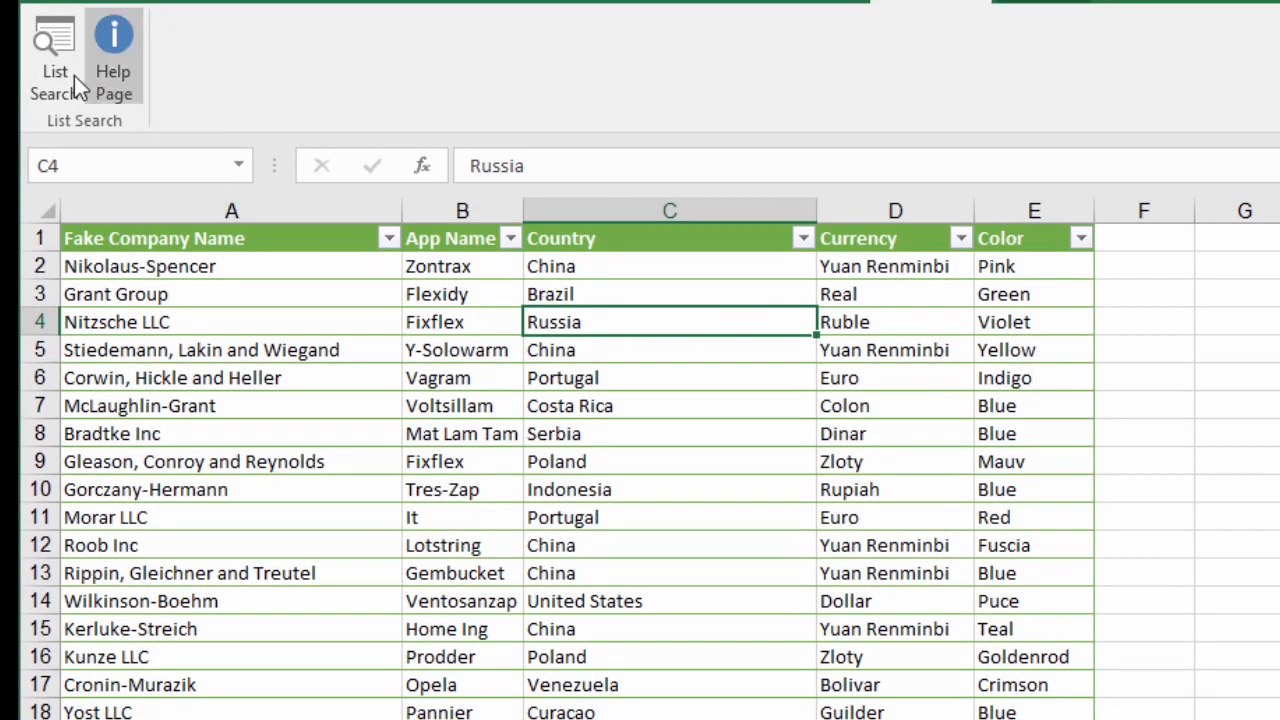
{"action": "left_click", "coordinate": [52, 56]}
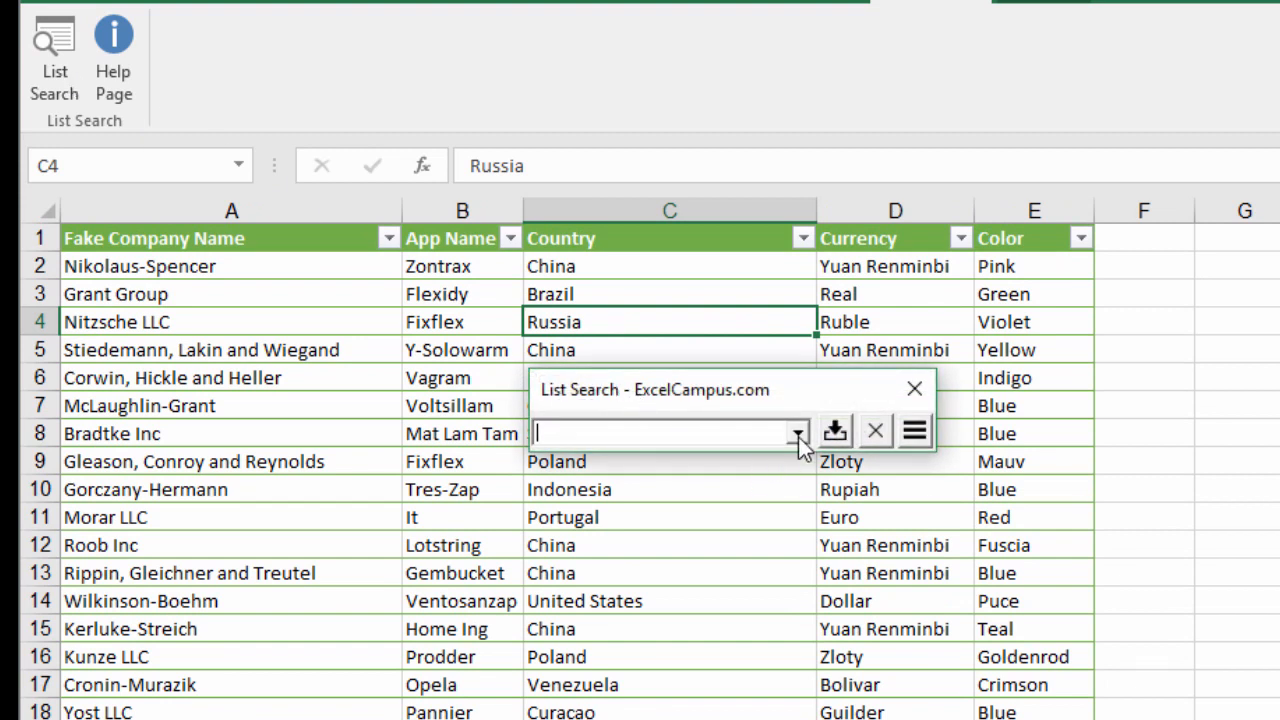
{"action": "left_click", "coordinate": [796, 432]}
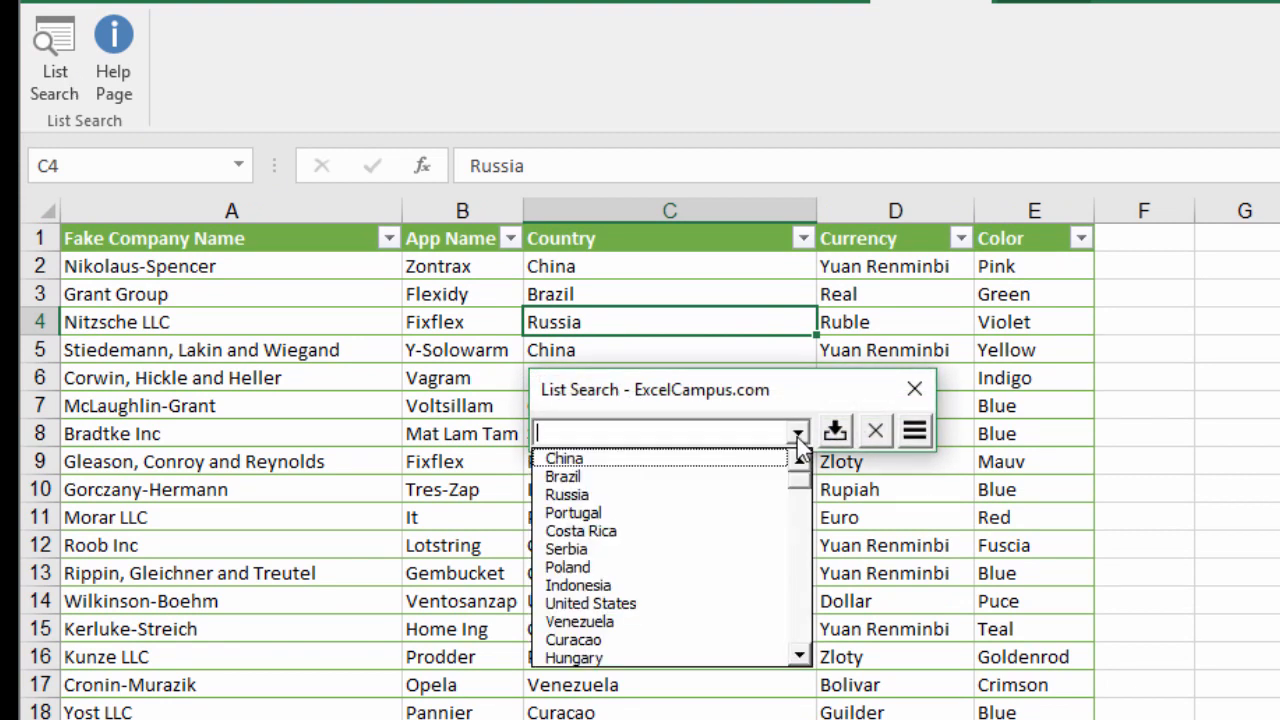
{"action": "mouse_move", "coordinate": [604, 248]}
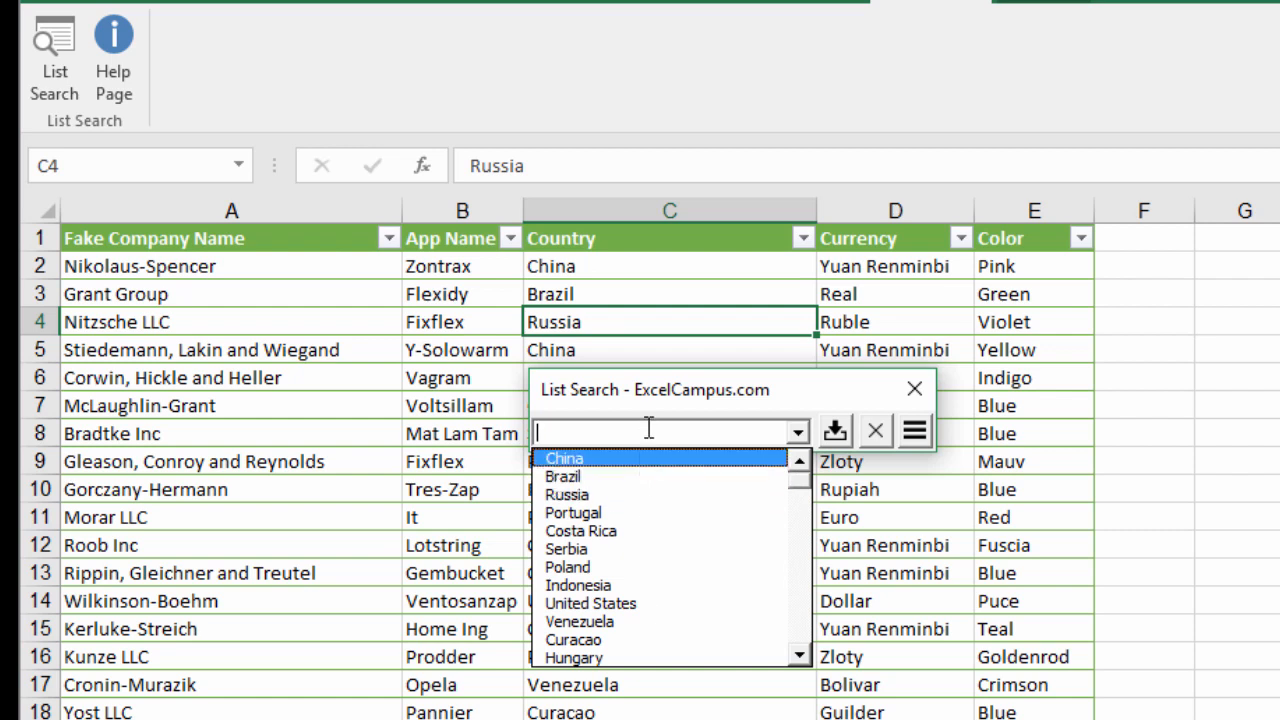
{"action": "mouse_move", "coordinate": [724, 428]}
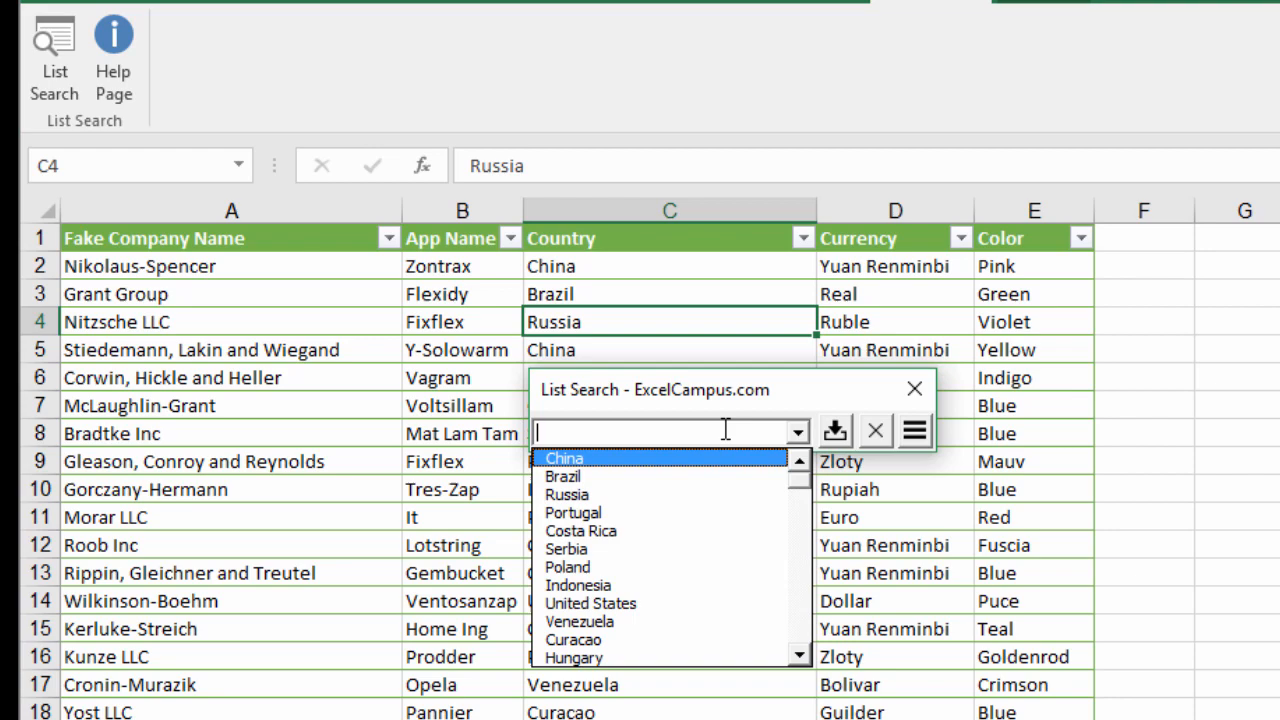
- Expand List Search to show its full option set and reopen the country drop-down
{"action": "left_click", "coordinate": [912, 430]}
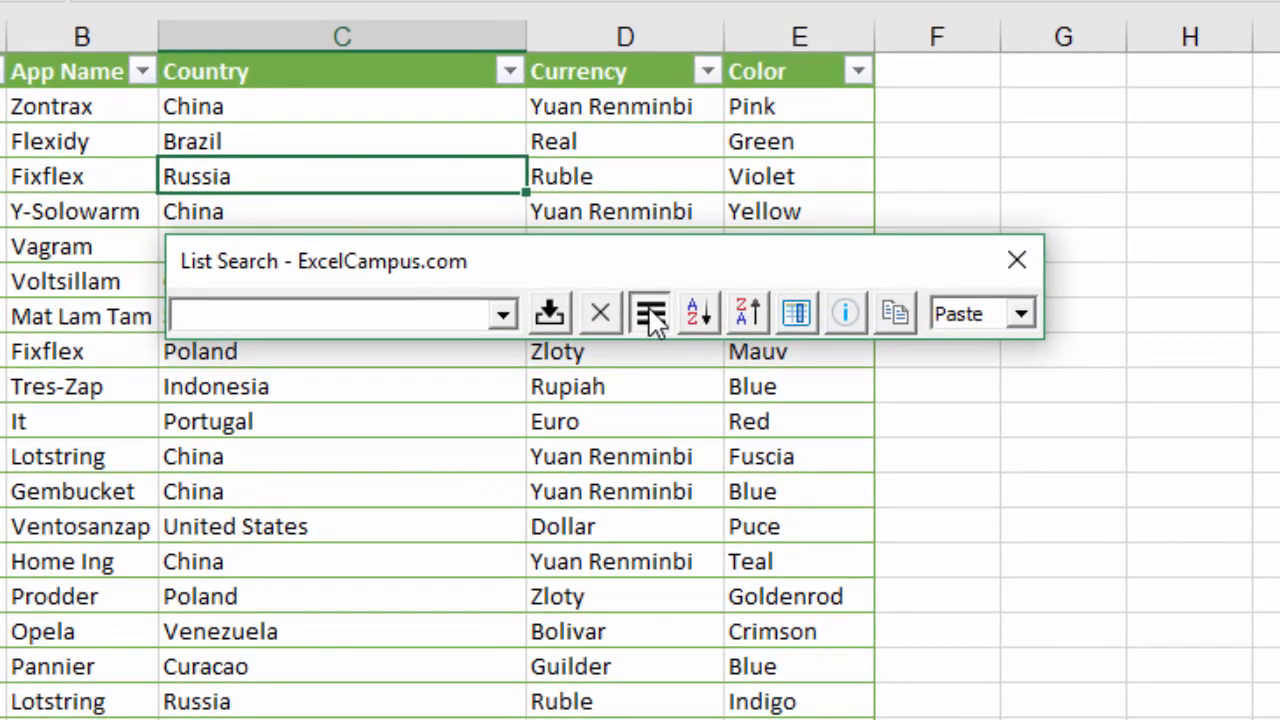
{"action": "mouse_move", "coordinate": [892, 312]}
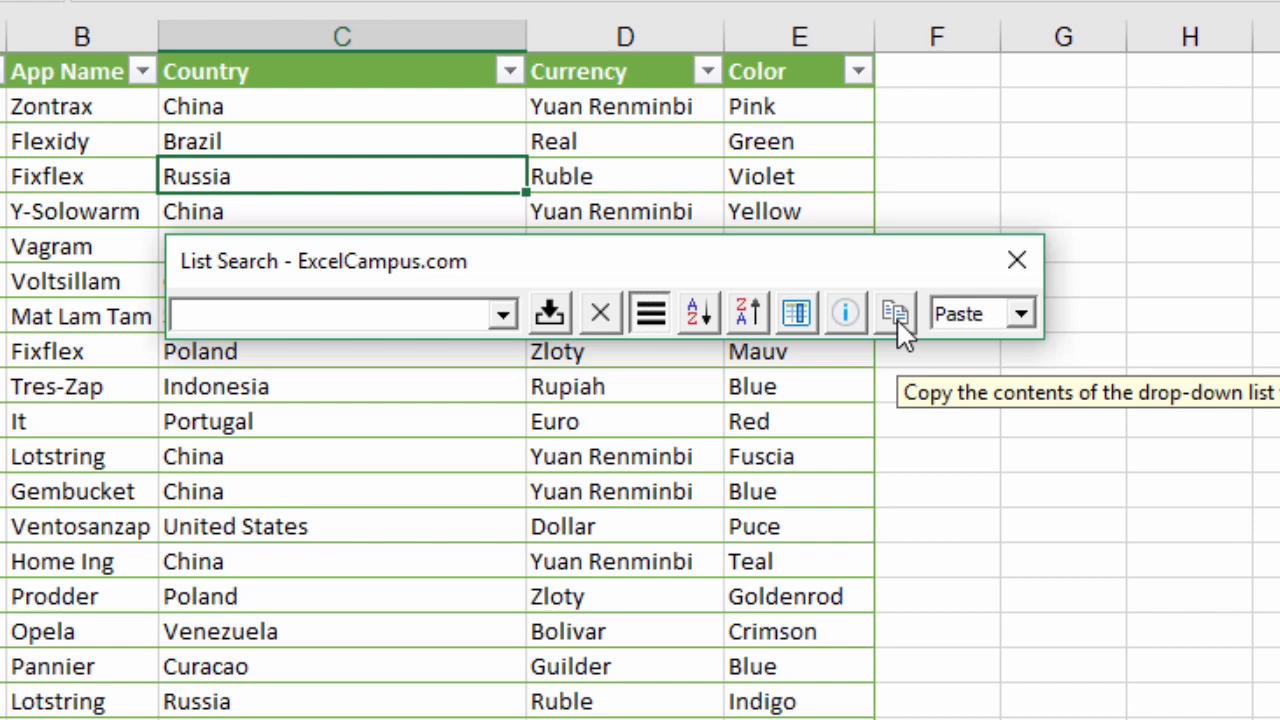
{"action": "mouse_move", "coordinate": [504, 320]}
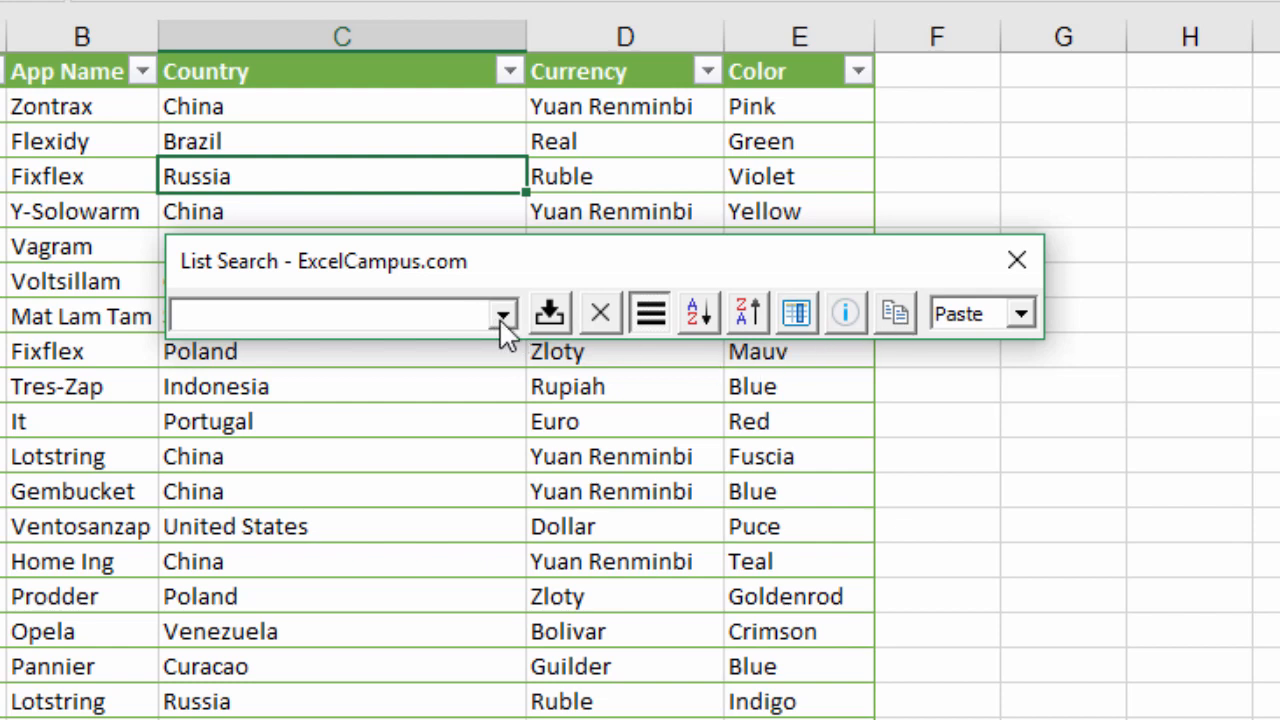
{"action": "left_click", "coordinate": [504, 314]}
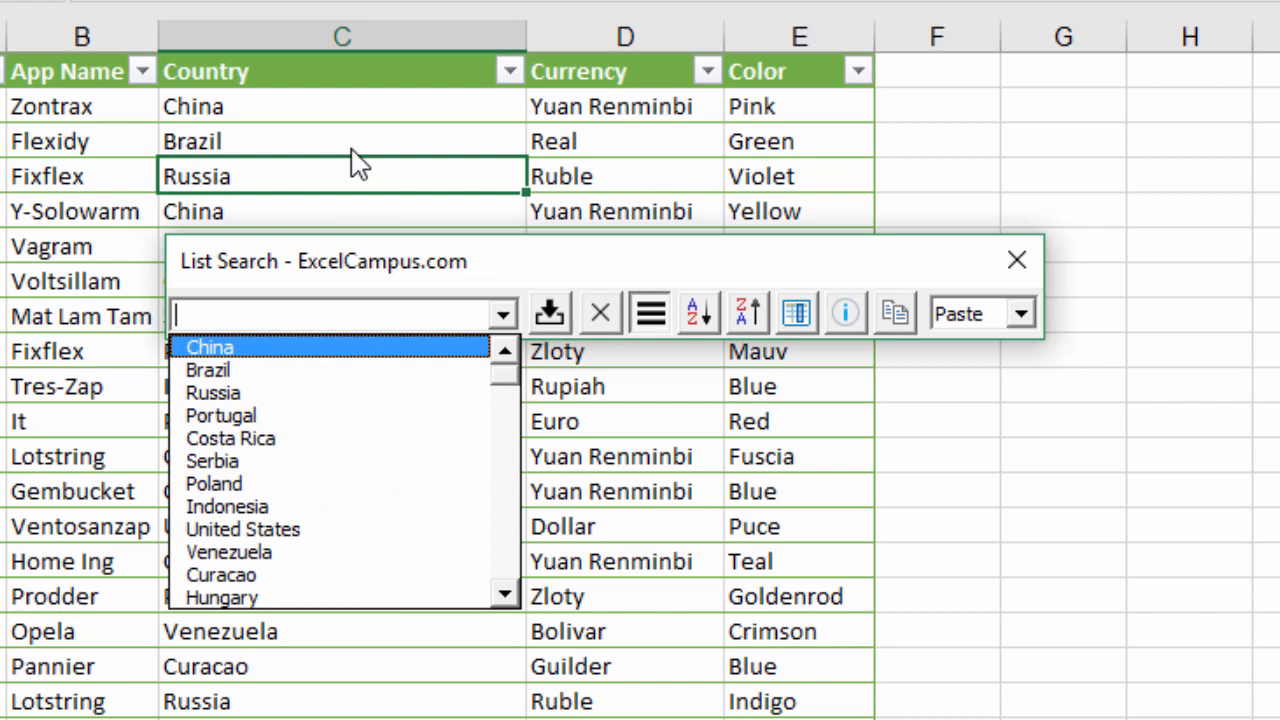
{"action": "mouse_move", "coordinate": [320, 324]}
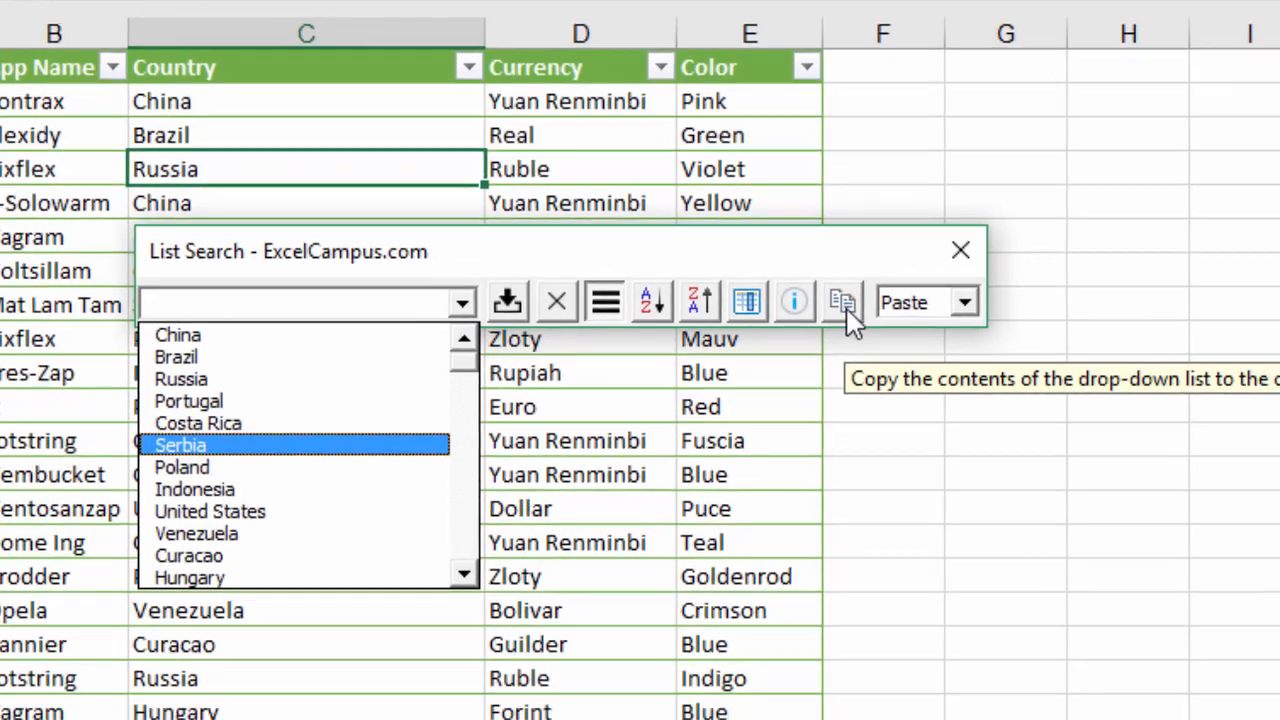
- Copy the unique country list to the clipboard, showing the List Copied confirmation
{"action": "left_click", "coordinate": [842, 300]}
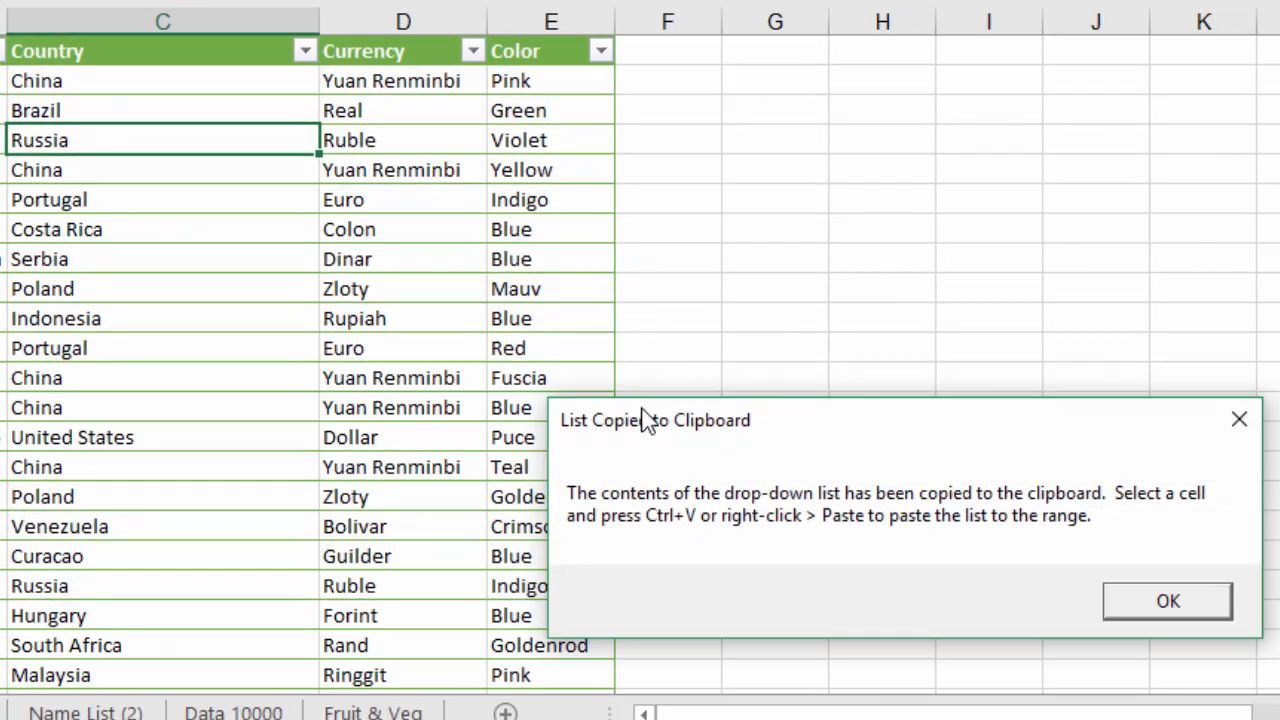
{"action": "mouse_move", "coordinate": [756, 472]}
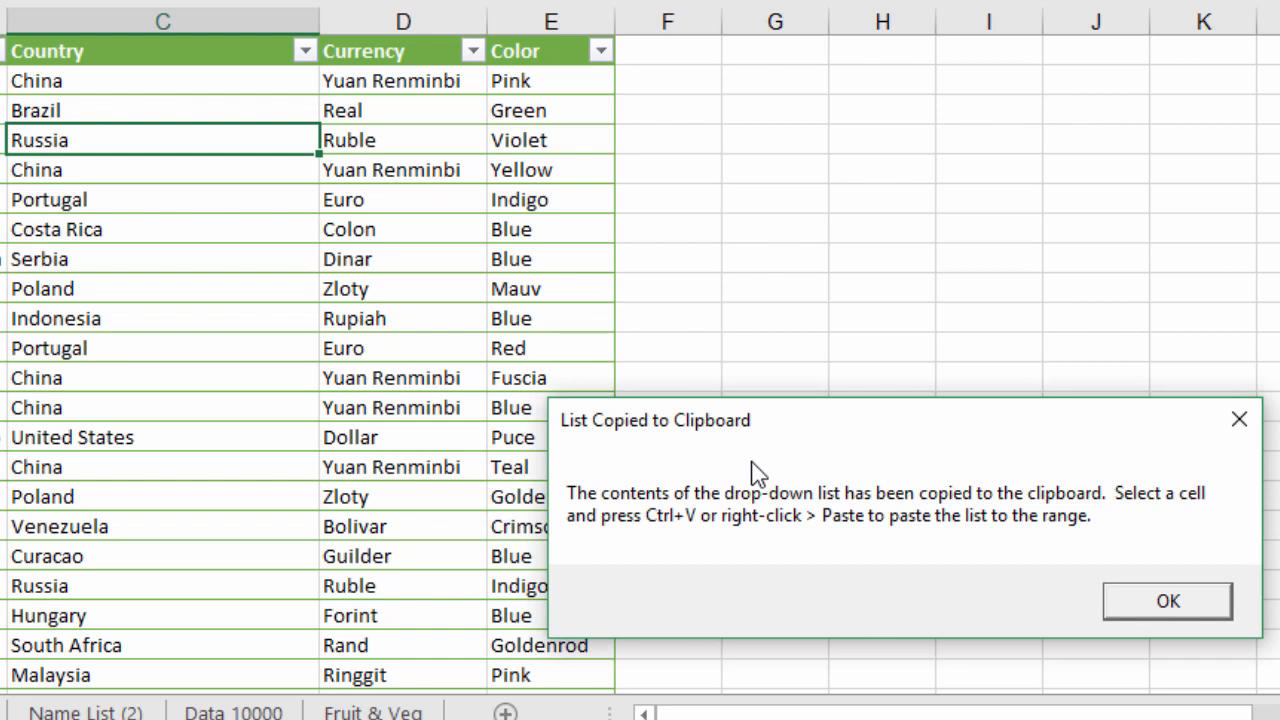
{"action": "mouse_move", "coordinate": [960, 548]}
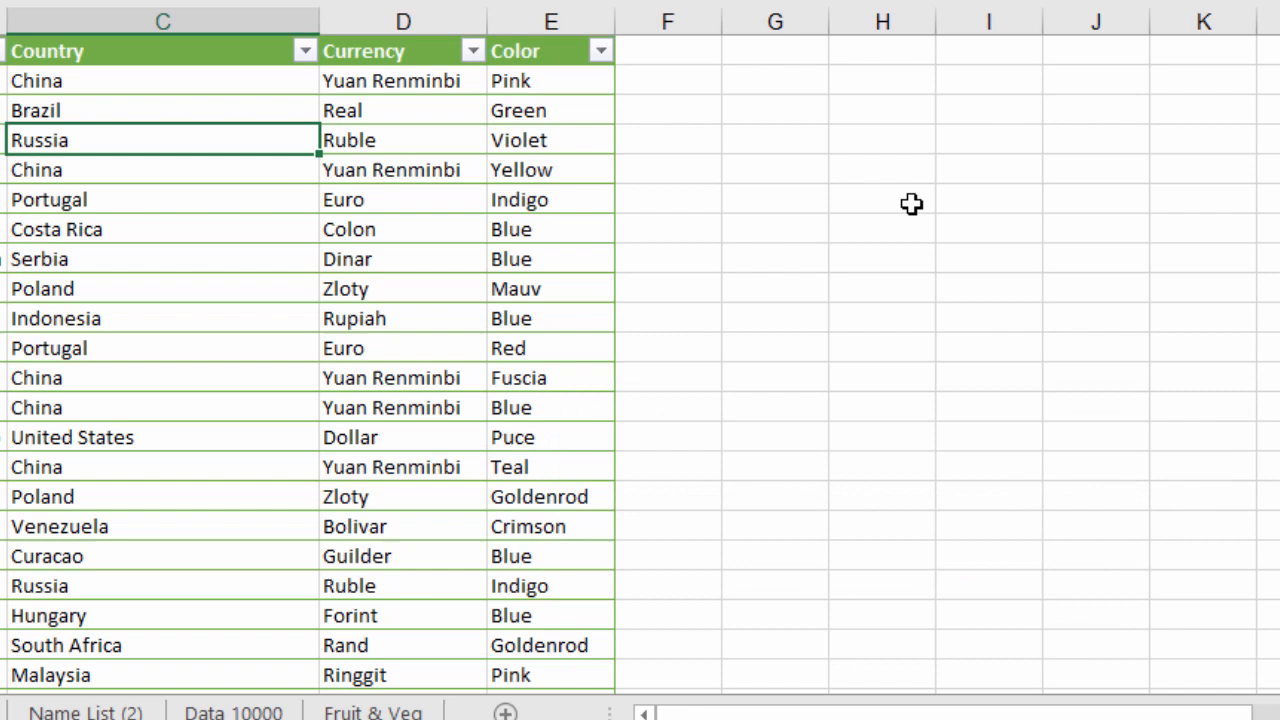
- Paste the unique country list into column H starting at H1, beginning with China
{"action": "left_click", "coordinate": [882, 52]}
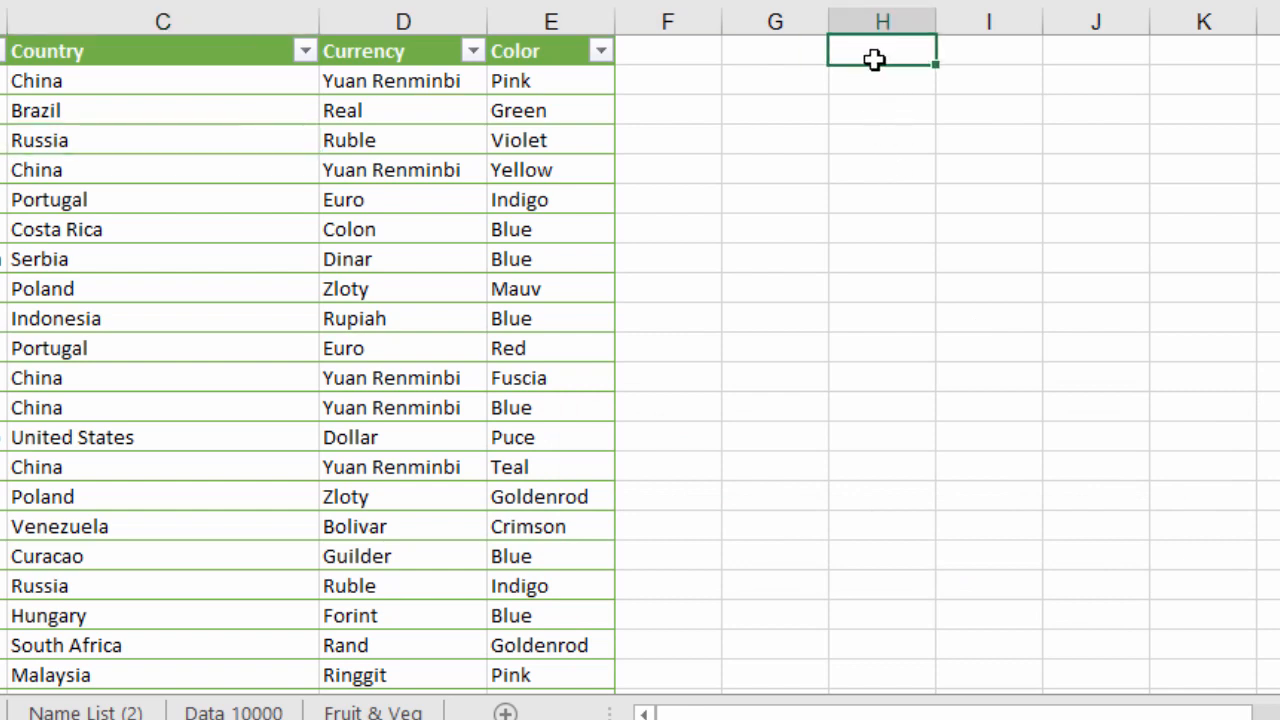
{"action": "right_click", "coordinate": [880, 52]}
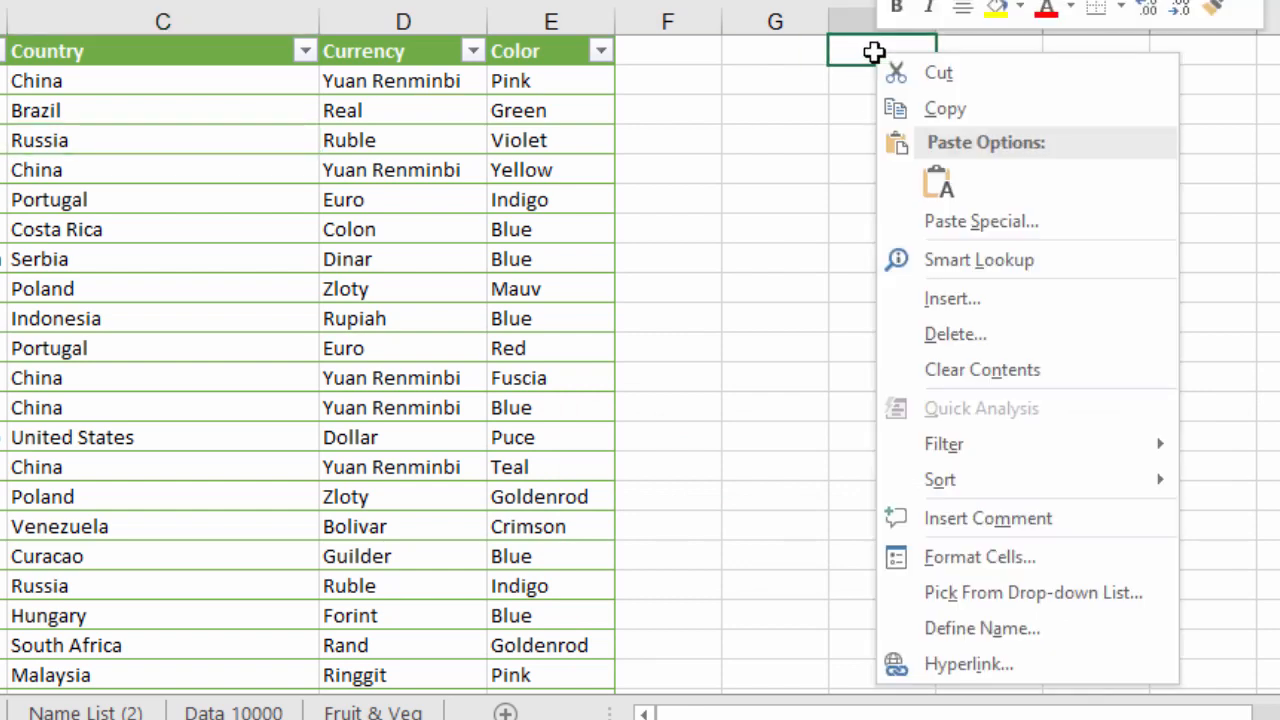
{"action": "left_click", "coordinate": [938, 180]}
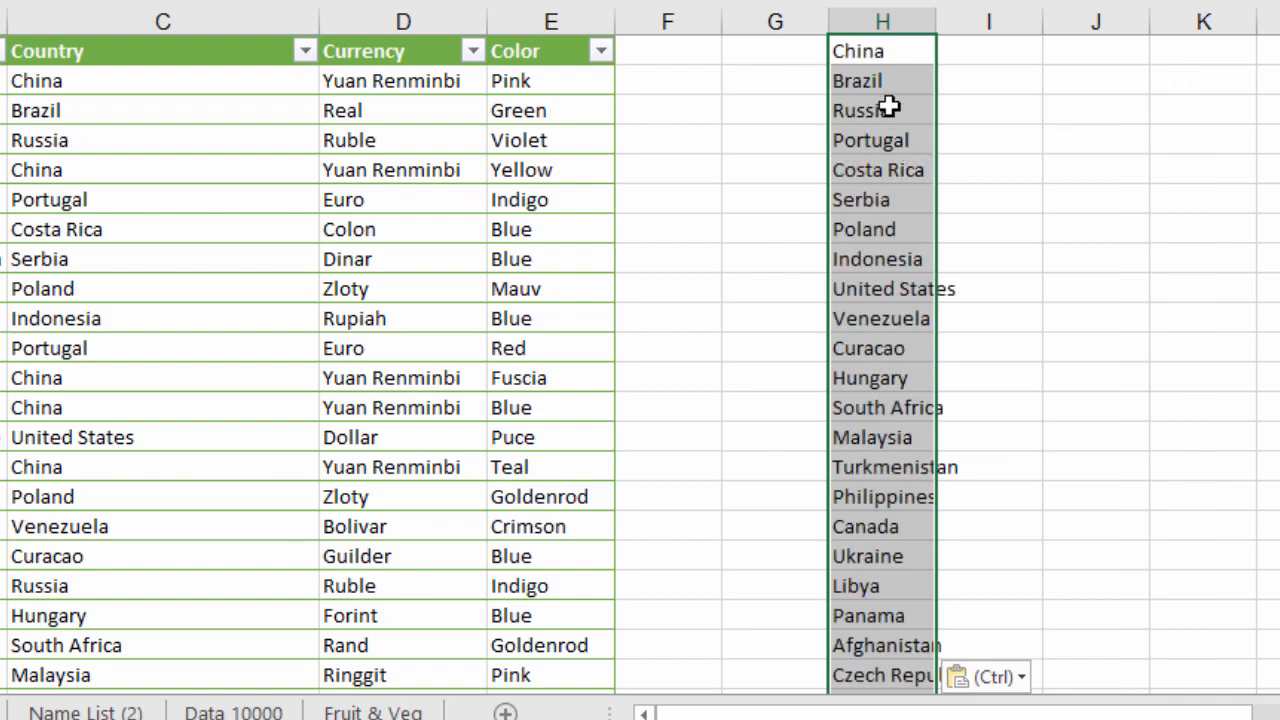
{"action": "scroll", "scroll_direction": "down", "scroll_amount": 3}
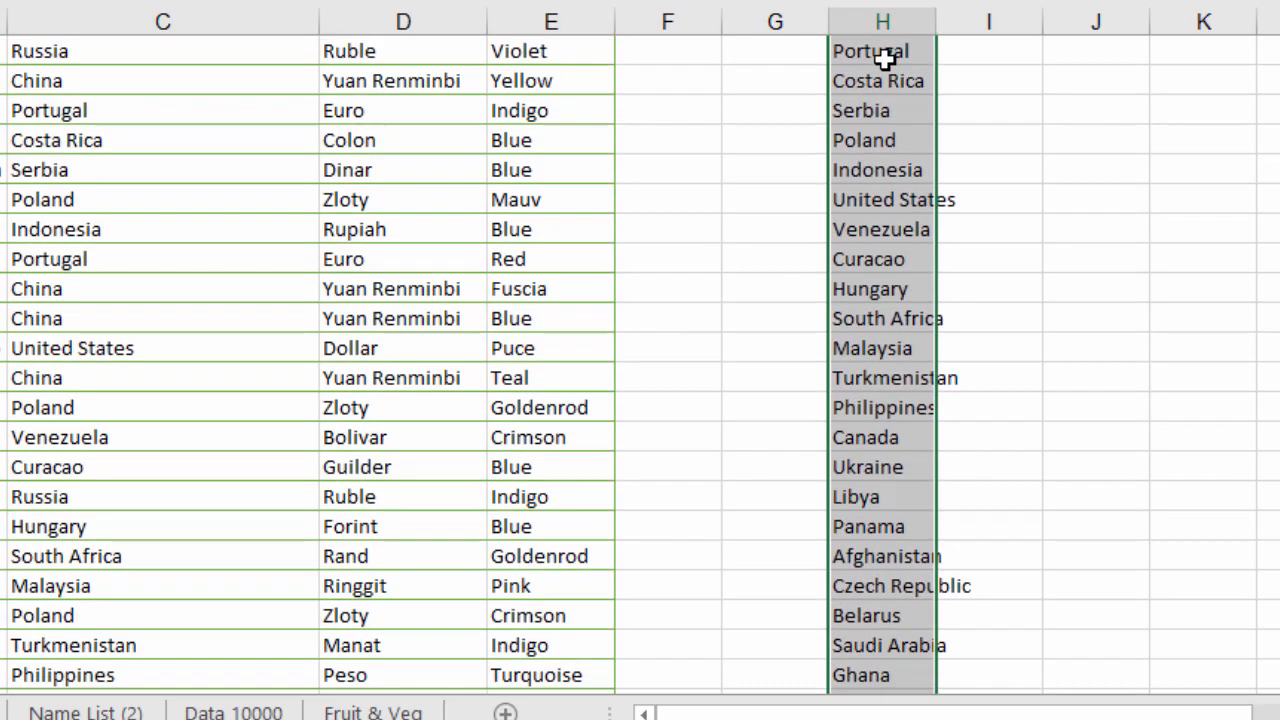
{"action": "scroll", "scroll_direction": "down", "scroll_amount": 3}
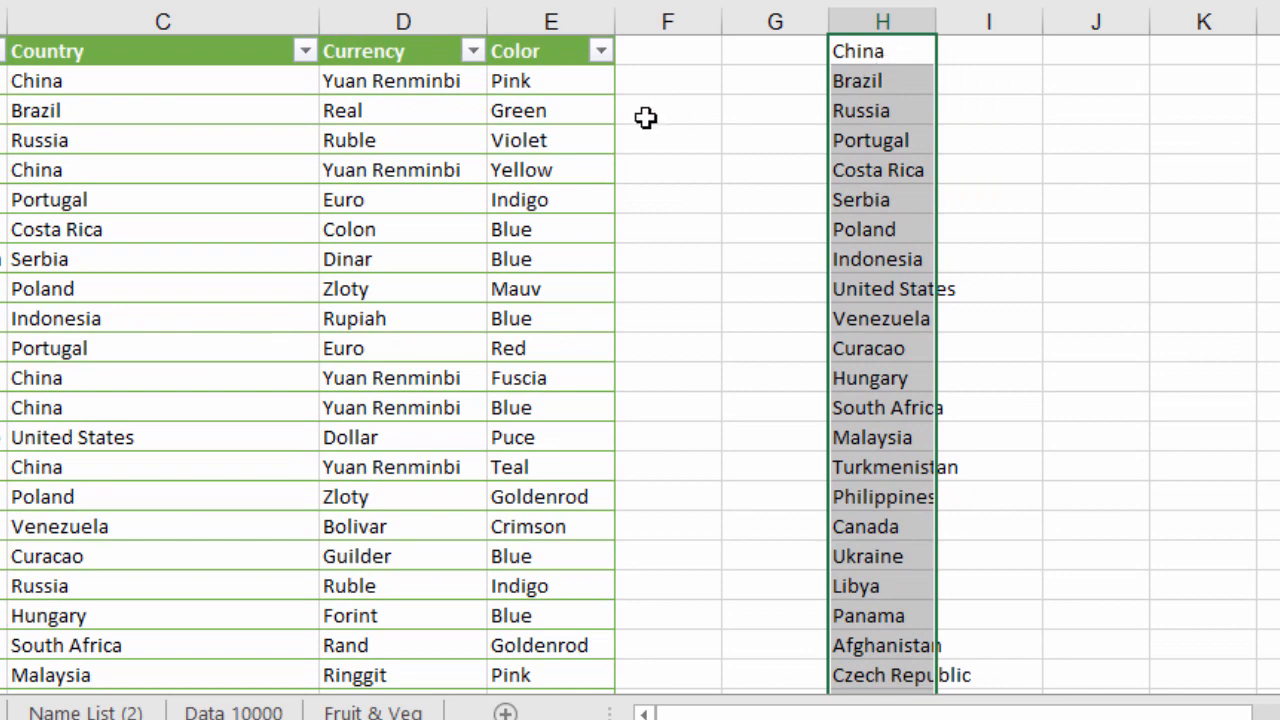
{"action": "mouse_move", "coordinate": [148, 112]}
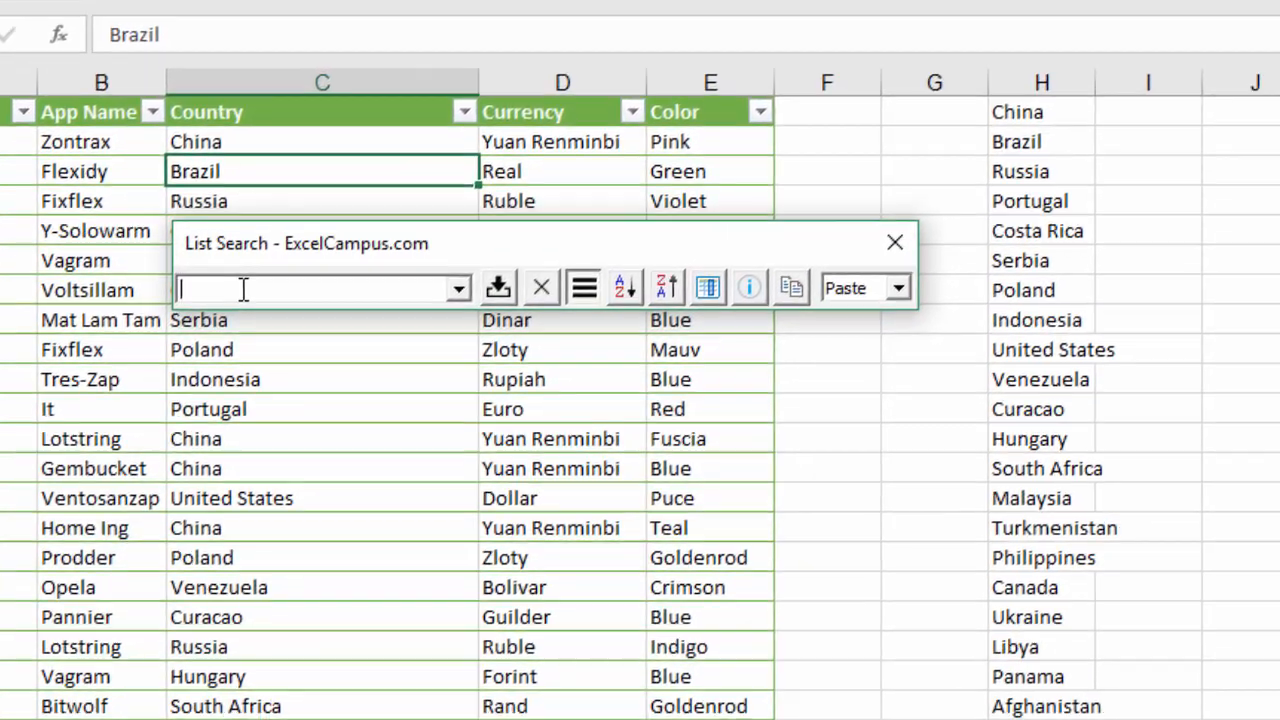
- Filter the country list by 'lan' and copy the eight matches, Poland through Sri Lanka, to the clipboard
{"action": "type", "text": "lan"}
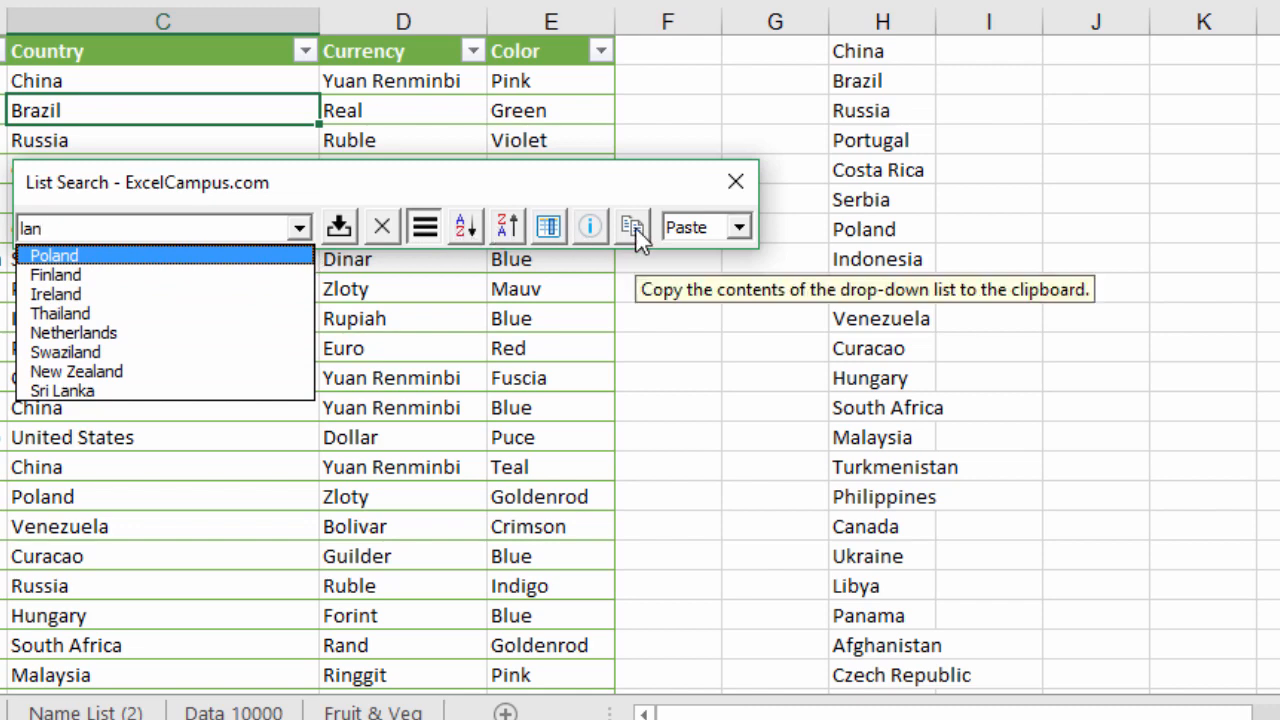
{"action": "left_click", "coordinate": [632, 226]}
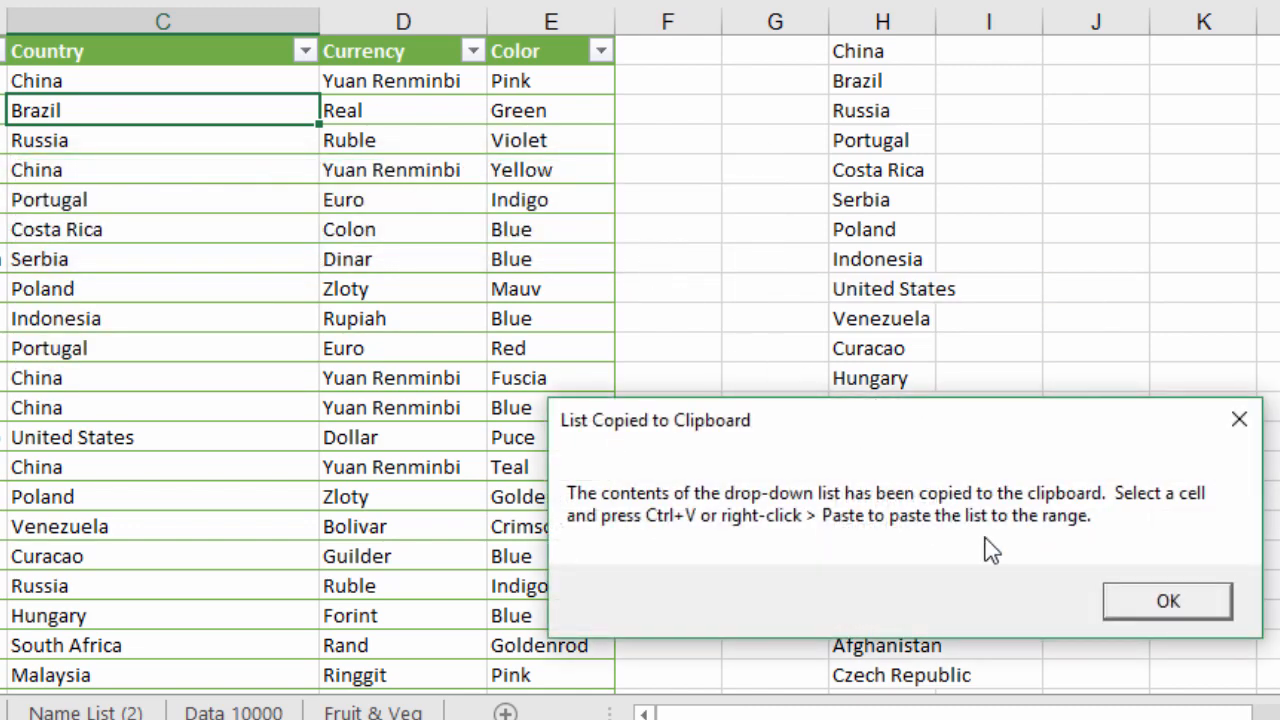
- Dismiss the confirmation and paste the eight 'lan' countries into column I from I1
{"action": "left_click", "coordinate": [1168, 600]}
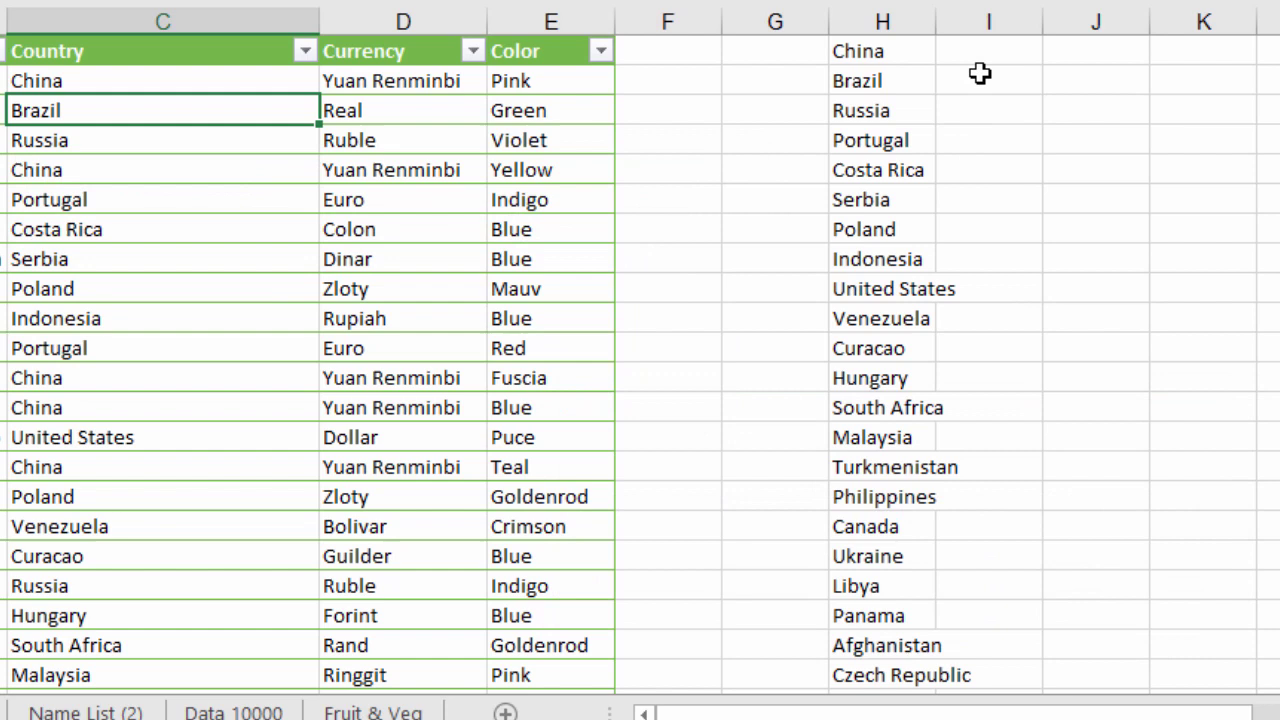
{"action": "left_click", "coordinate": [988, 52]}
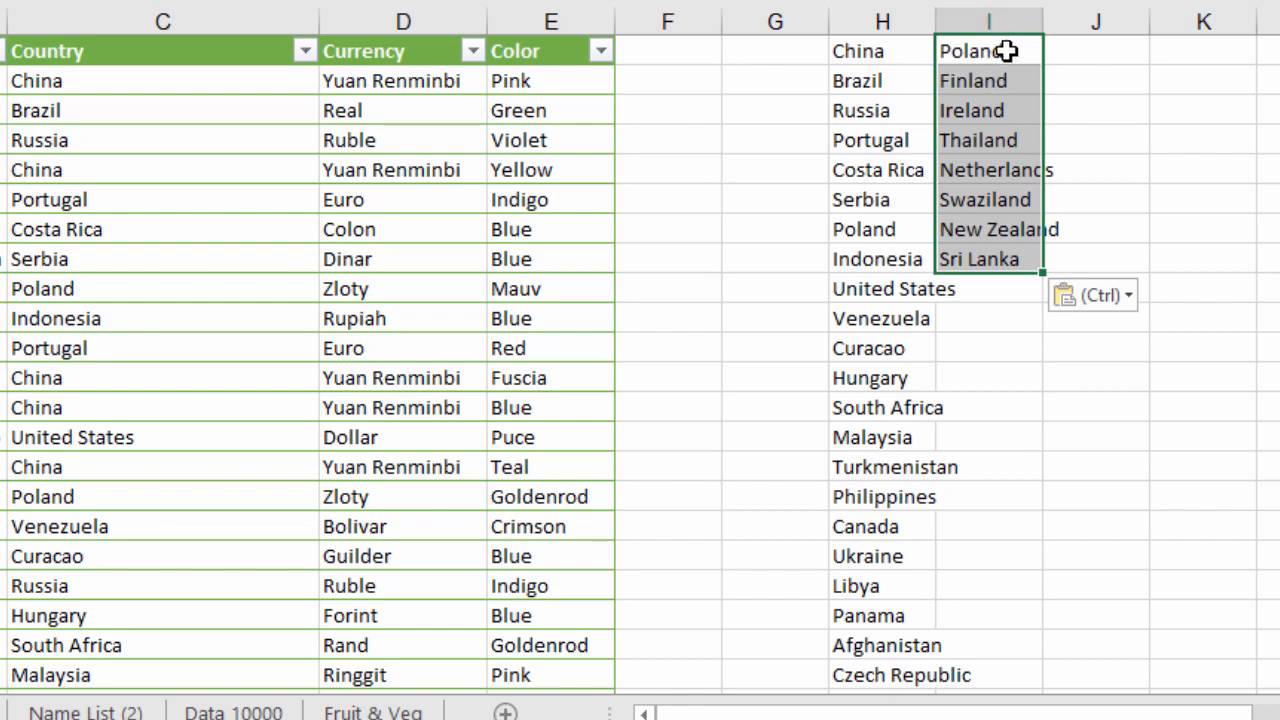
{"action": "mouse_move", "coordinate": [990, 222]}
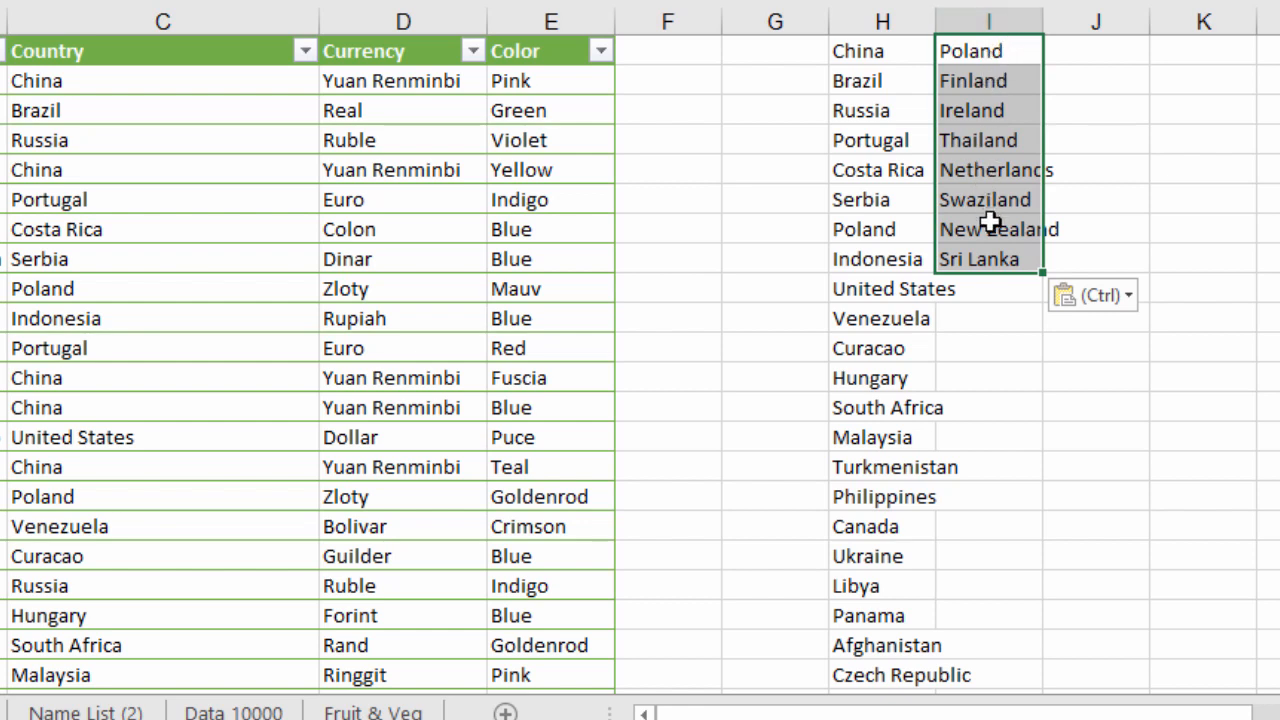
{"action": "mouse_move", "coordinate": [940, 212]}
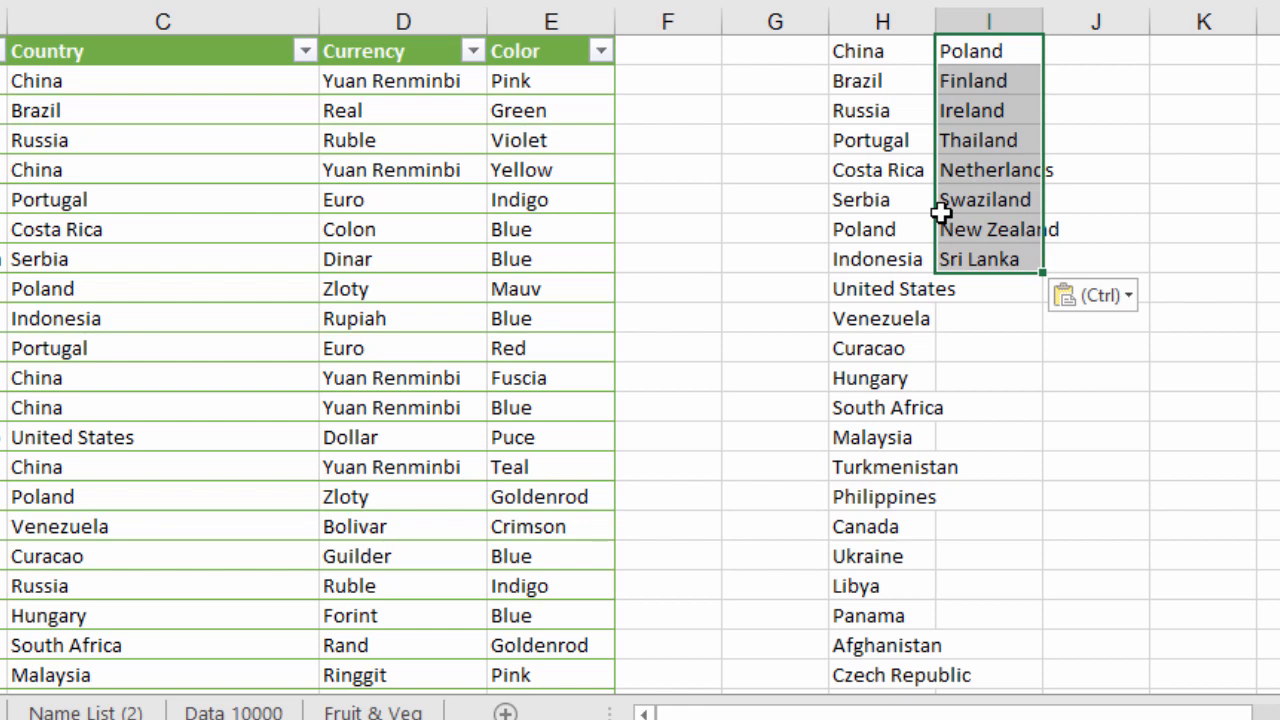